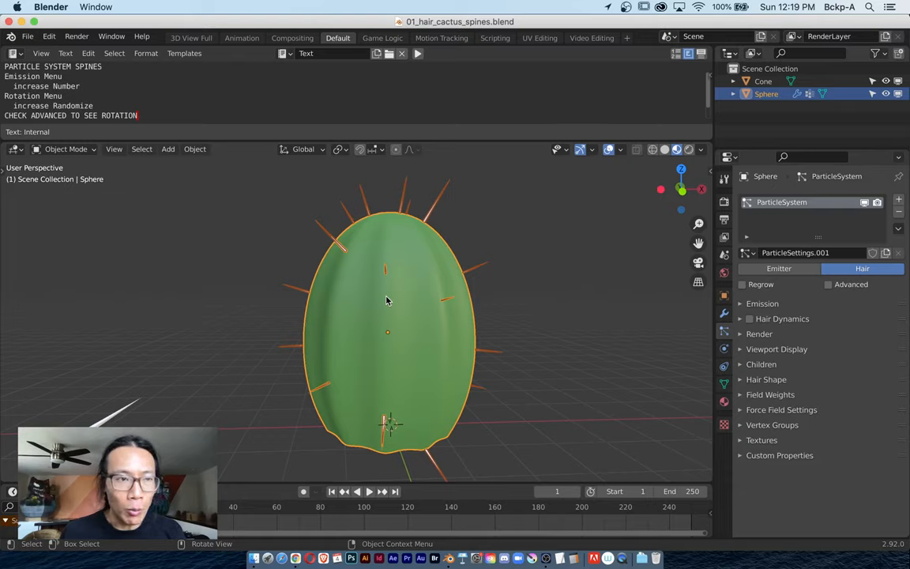
{"action": "mouse_move", "coordinate": [478, 215]}
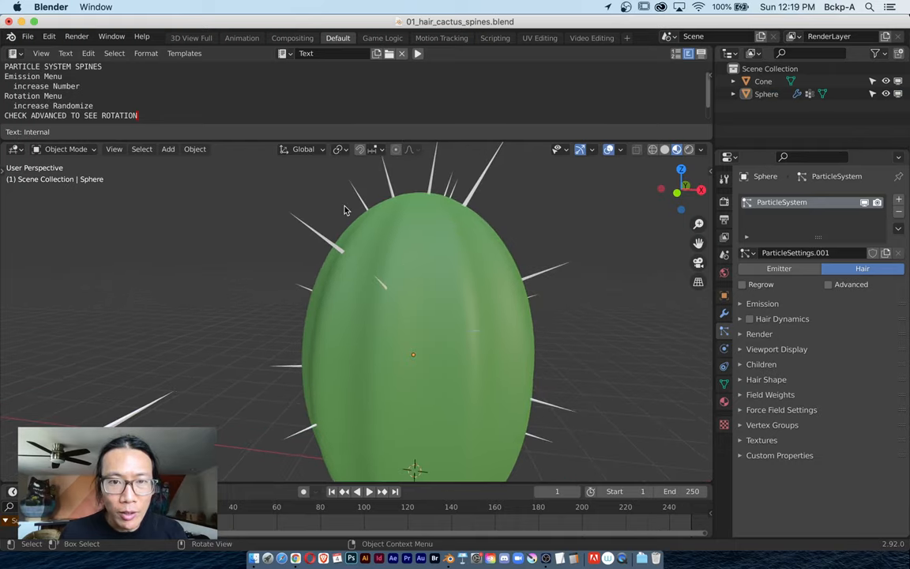
{"action": "mouse_move", "coordinate": [133, 419]}
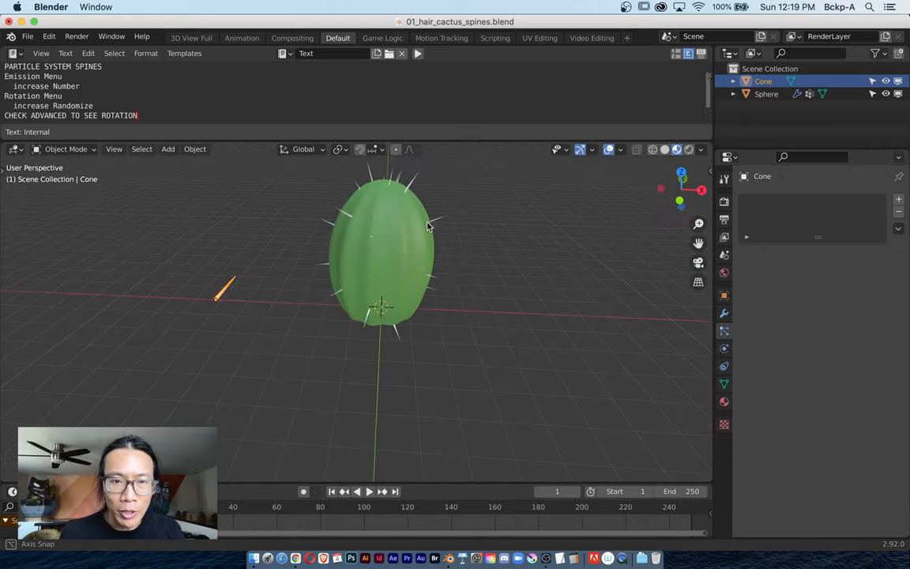
- Raise the cactus body's hair particle Emission Number to 327 spines
{"action": "left_click", "coordinate": [765, 94]}
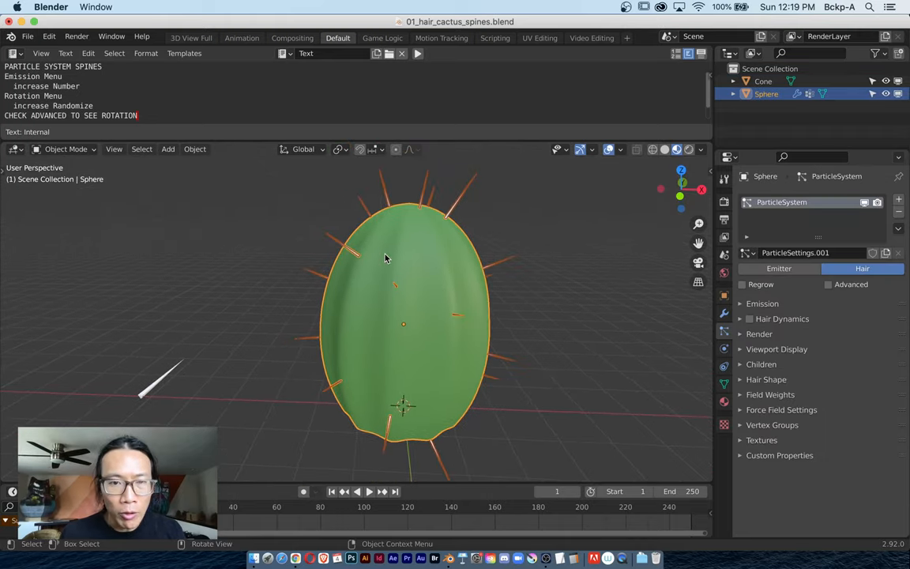
{"action": "mouse_move", "coordinate": [515, 243]}
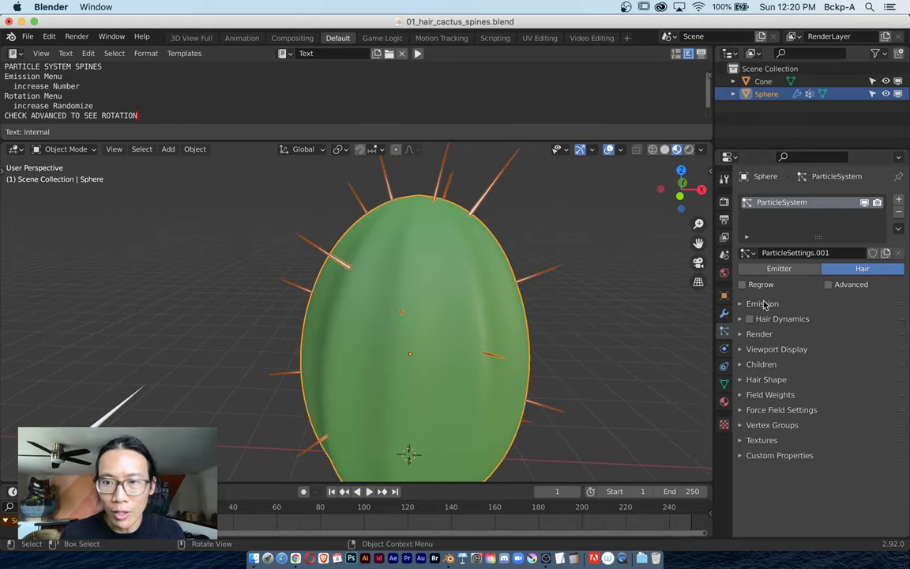
{"action": "left_click", "coordinate": [762, 303]}
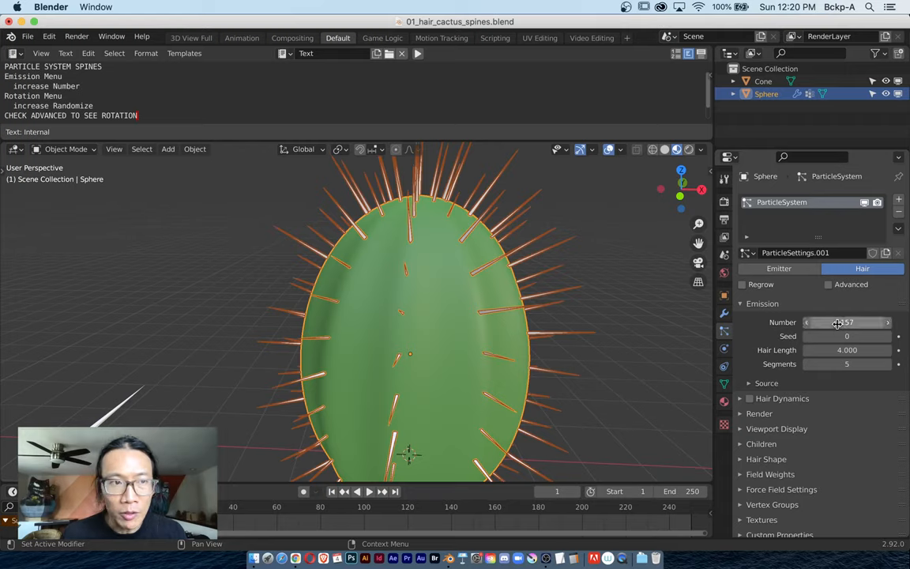
{"action": "mouse_move", "coordinate": [829, 335]}
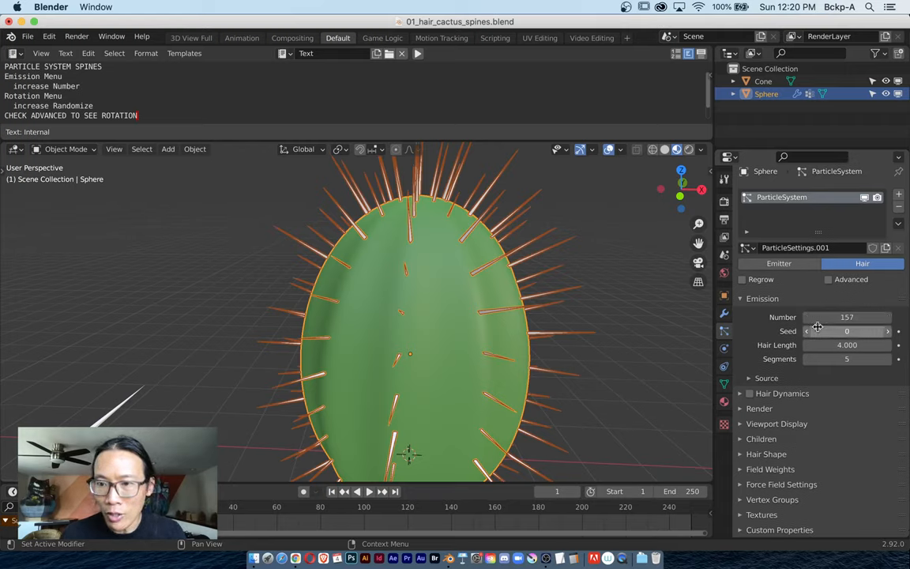
{"action": "mouse_move", "coordinate": [874, 310]}
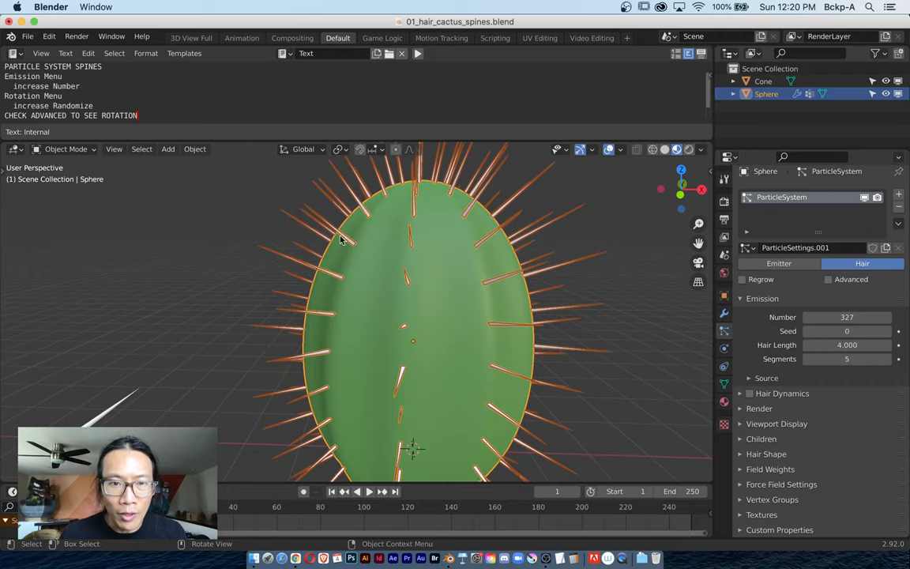
{"action": "mouse_move", "coordinate": [433, 245]}
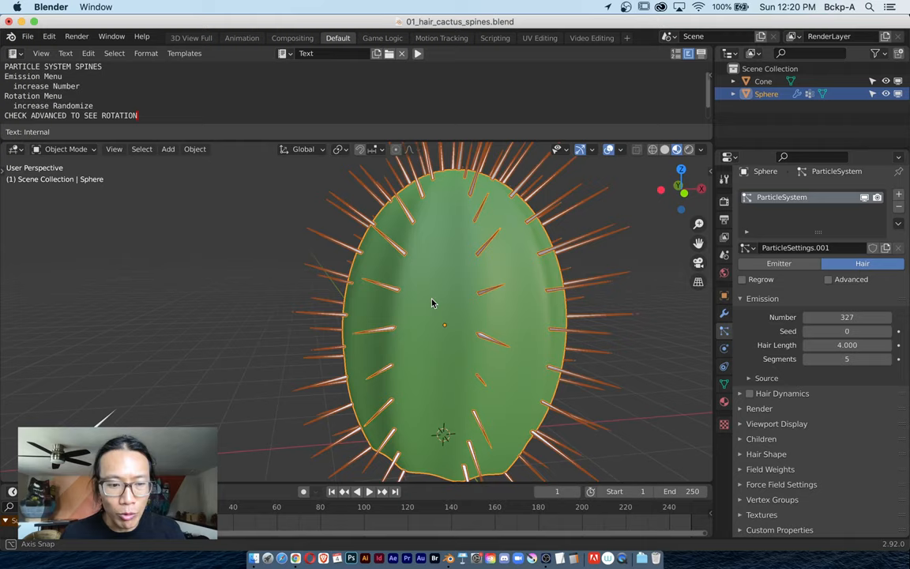
{"action": "left_click_drag", "start_coordinate": [433, 304], "coordinate": [411, 296]}
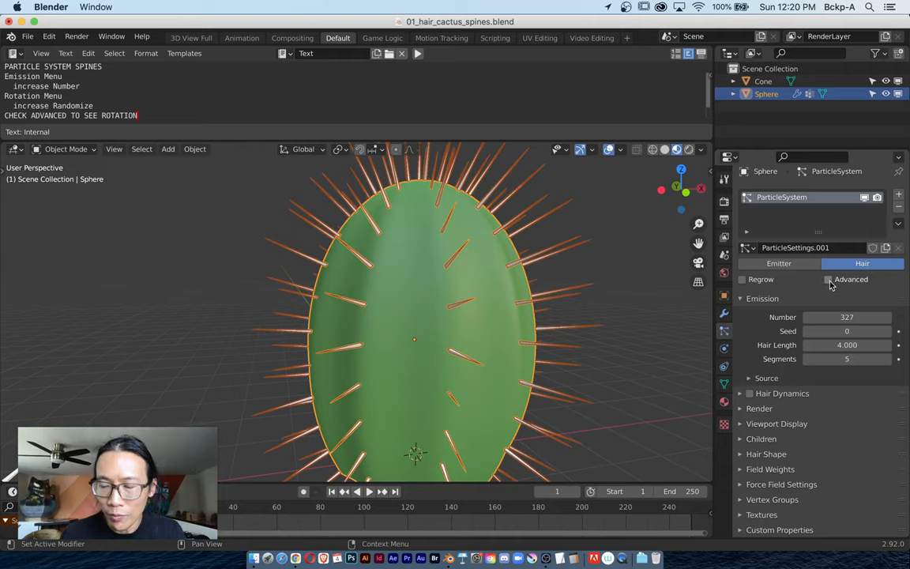
- Enable Advanced particles, set Number to 511 and Rotation Randomize to 0.161
{"action": "left_click", "coordinate": [828, 278]}
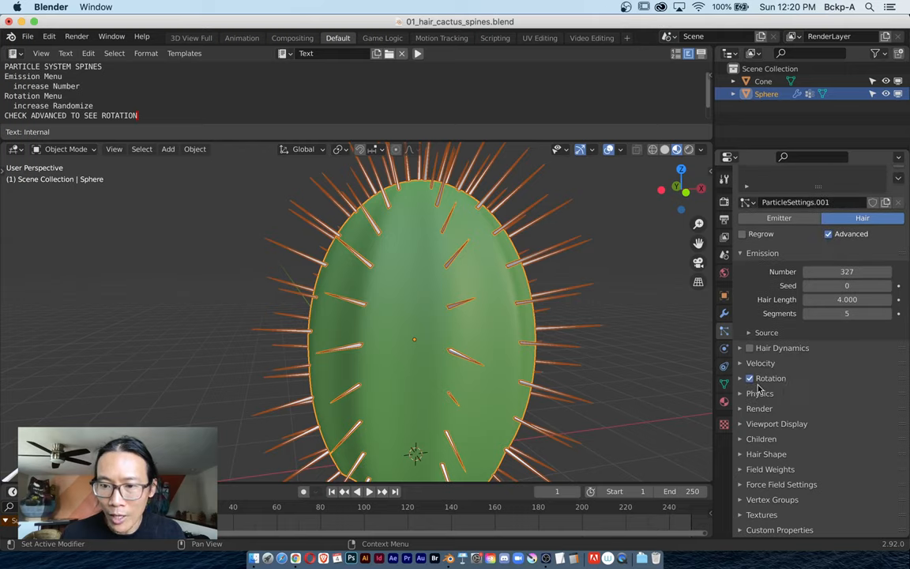
{"action": "left_click", "coordinate": [748, 379]}
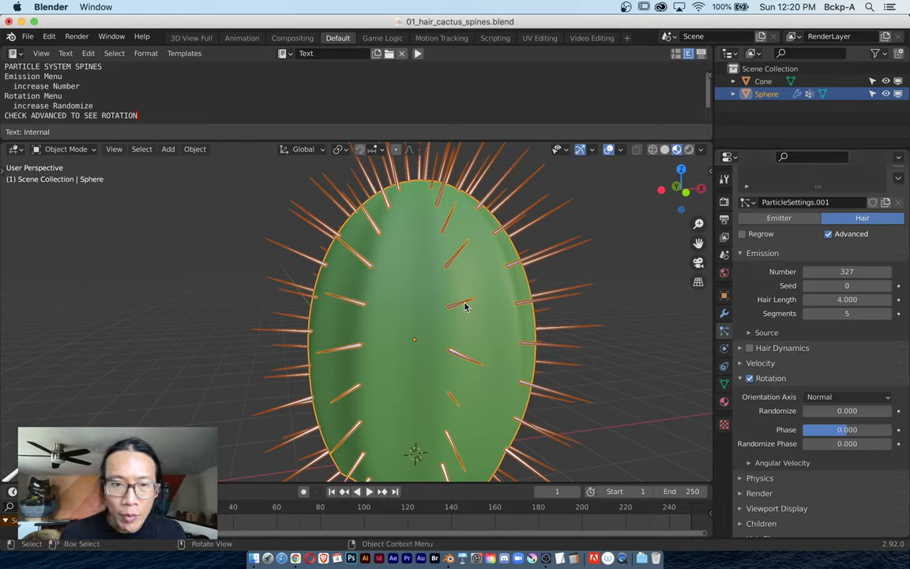
{"action": "mouse_move", "coordinate": [620, 269]}
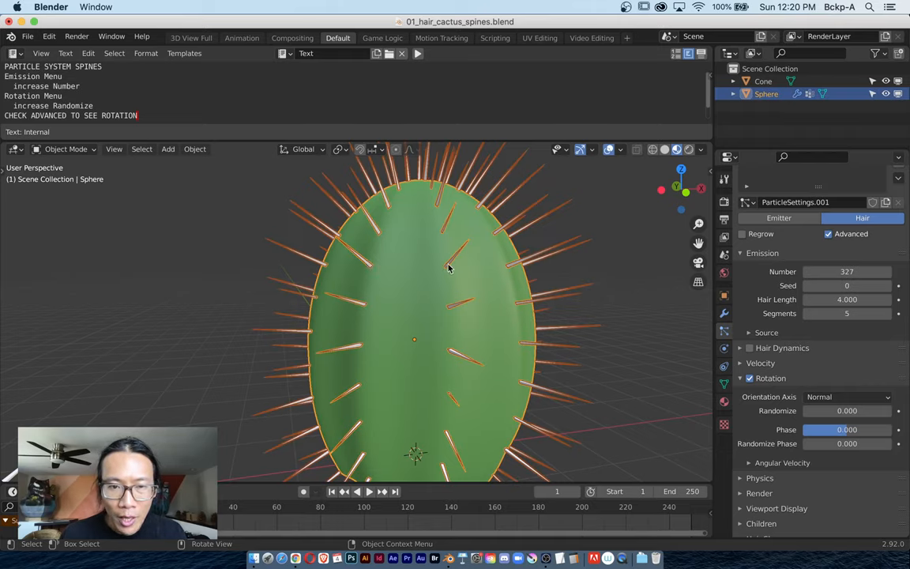
{"action": "mouse_move", "coordinate": [461, 272]}
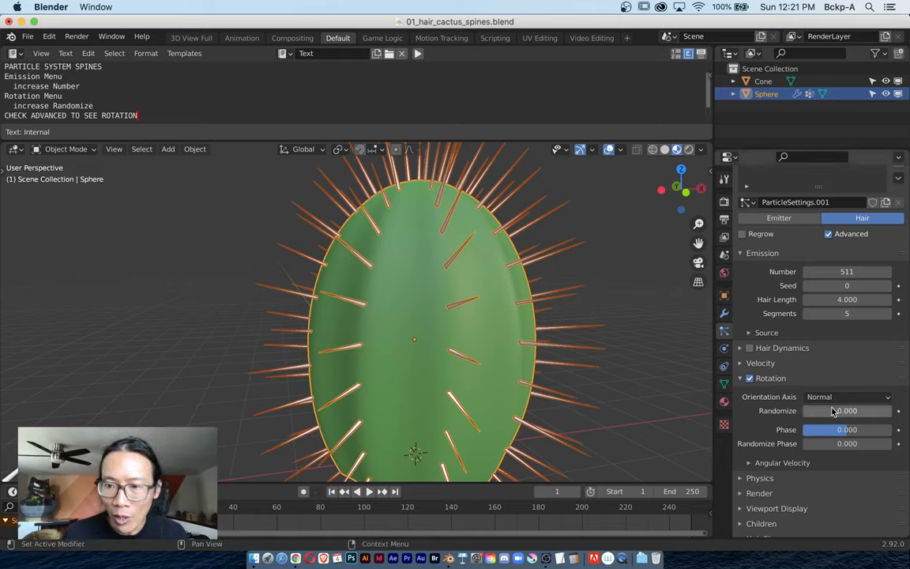
{"action": "left_click_drag", "start_coordinate": [809, 411], "coordinate": [822, 411]}
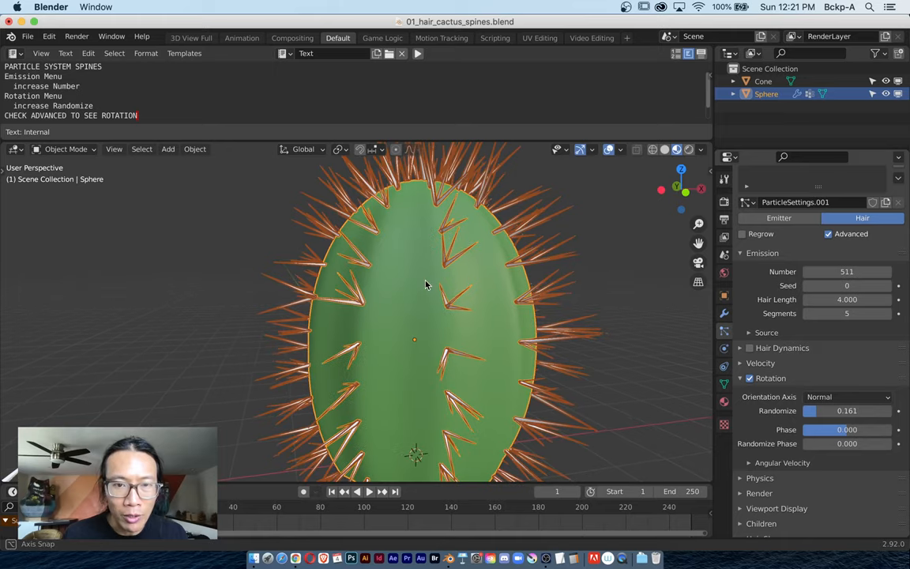
{"action": "left_click_drag", "start_coordinate": [426, 284], "coordinate": [439, 286]}
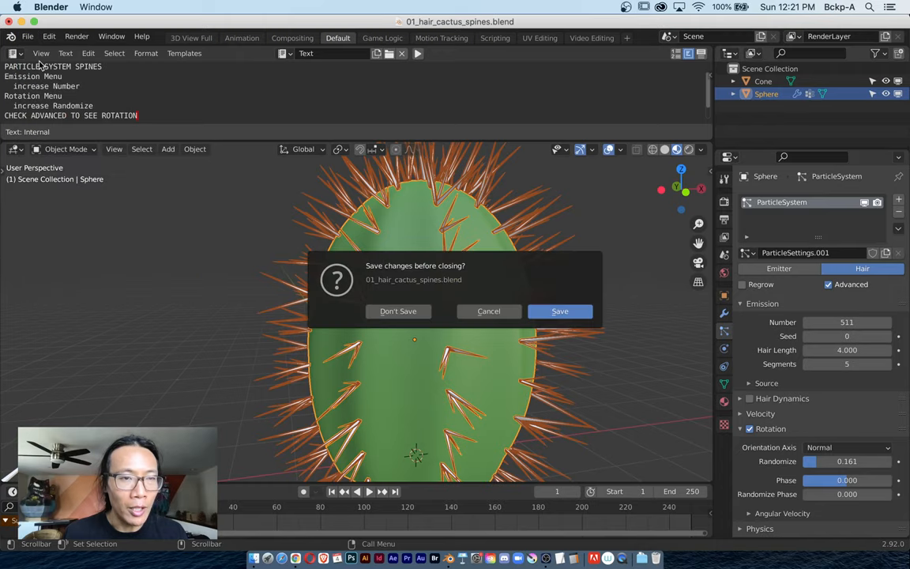
- Discard changes and load 02_hair_cactus_spines_Vertex_Group.blend
{"action": "left_click", "coordinate": [488, 311]}
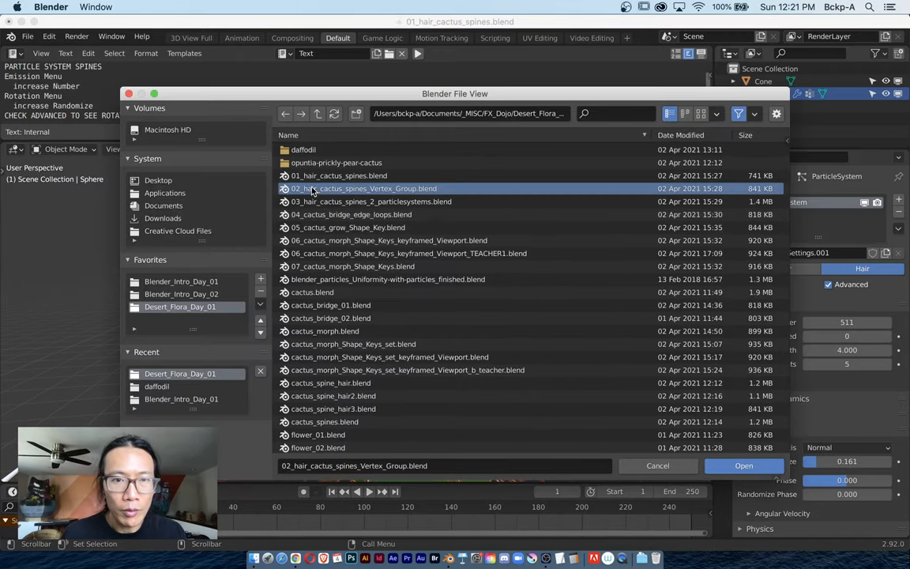
{"action": "left_click", "coordinate": [743, 465]}
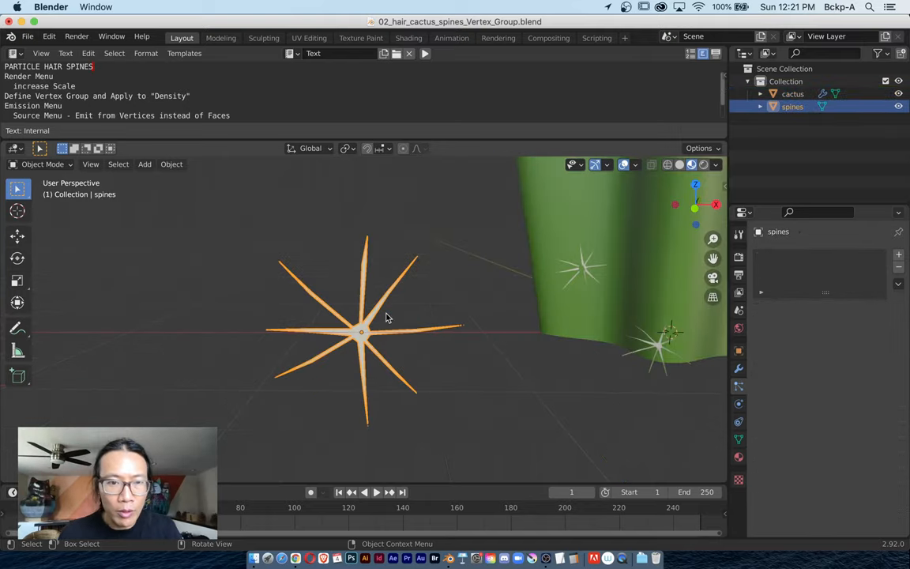
- Zoom out so the whole tall cactus and the star-shaped spines object are visible
{"action": "left_click_drag", "start_coordinate": [387, 316], "coordinate": [360, 347]}
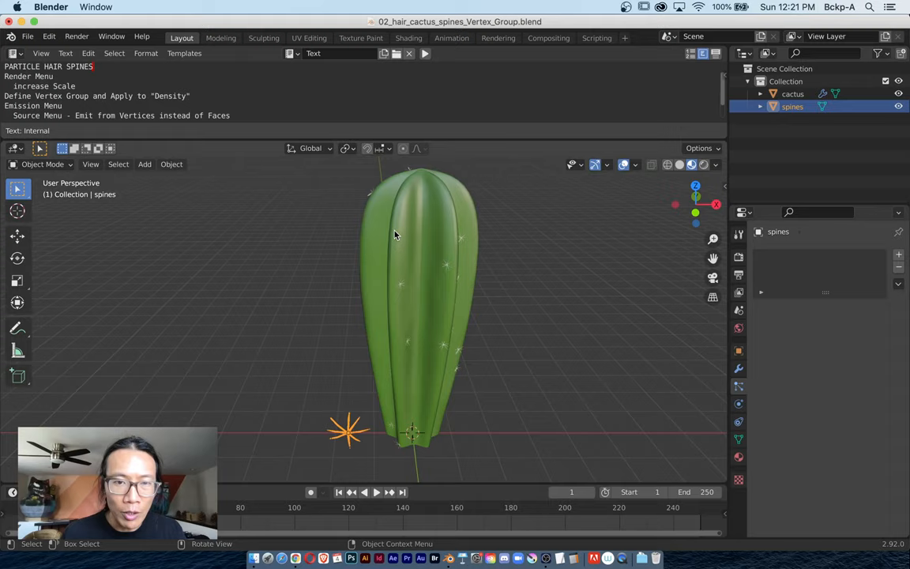
{"action": "mouse_move", "coordinate": [411, 251]}
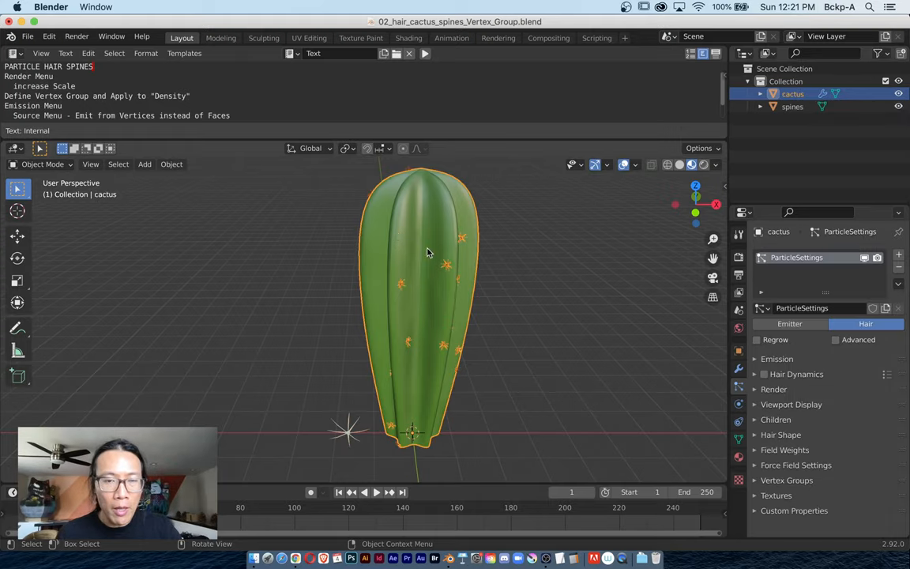
{"action": "mouse_move", "coordinate": [262, 199]}
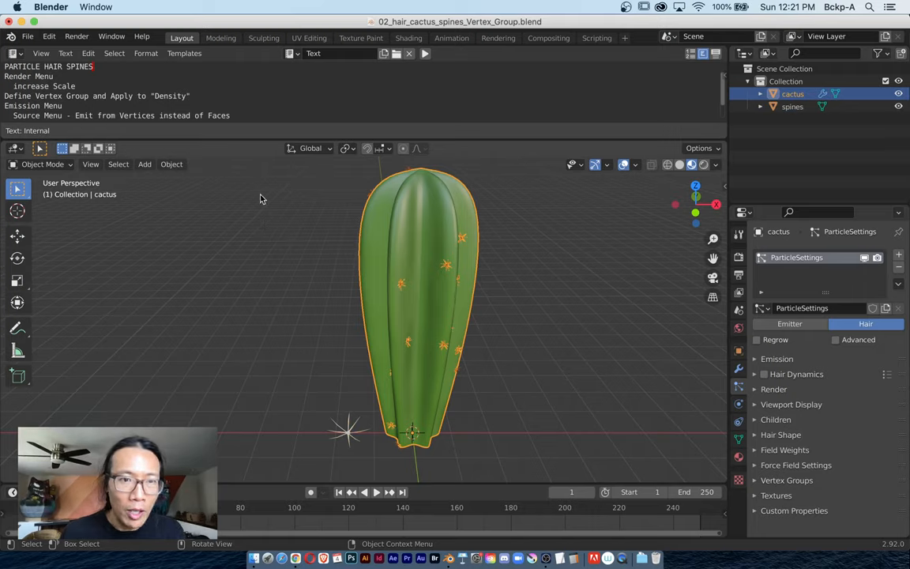
{"action": "mouse_move", "coordinate": [310, 259]}
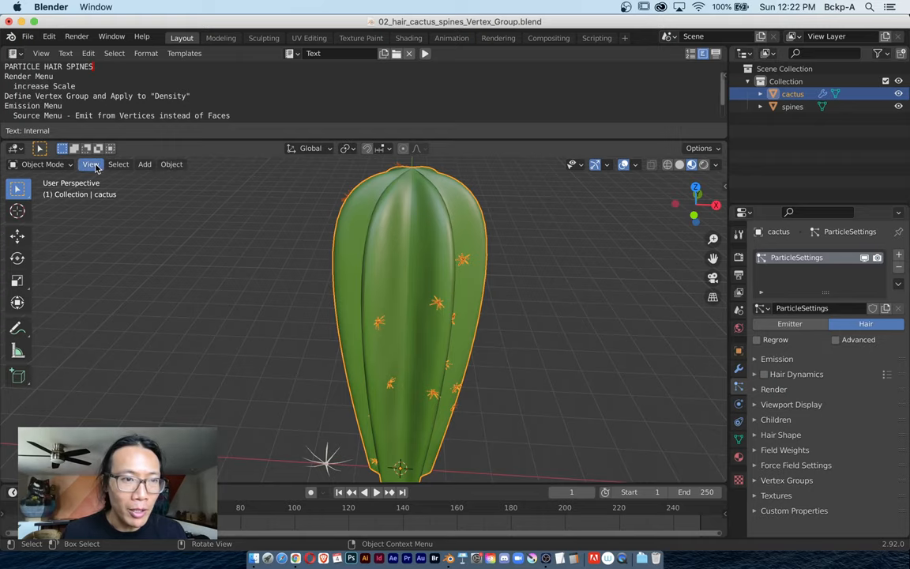
- Frame the selected cactus with View > Frame Selected and orbit around it
{"action": "left_click", "coordinate": [91, 162]}
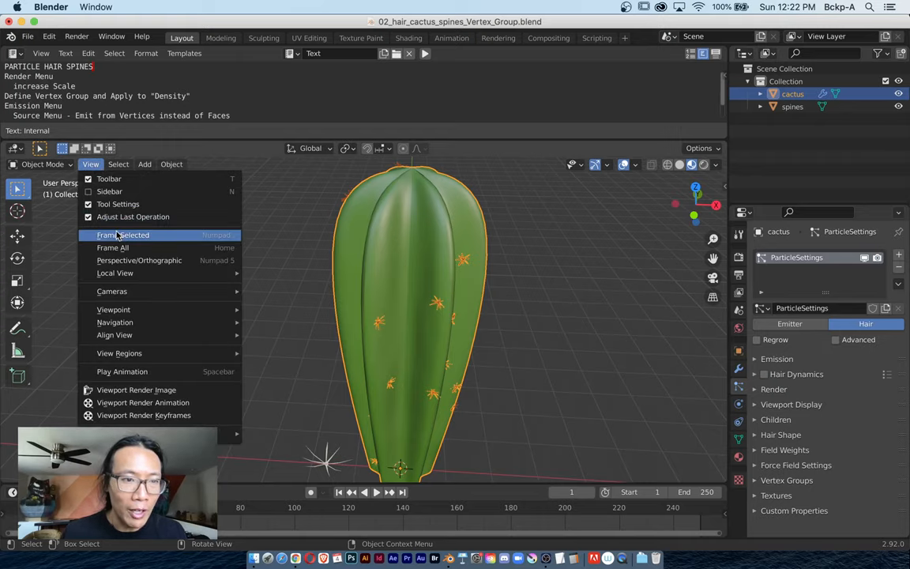
{"action": "left_click", "coordinate": [124, 234]}
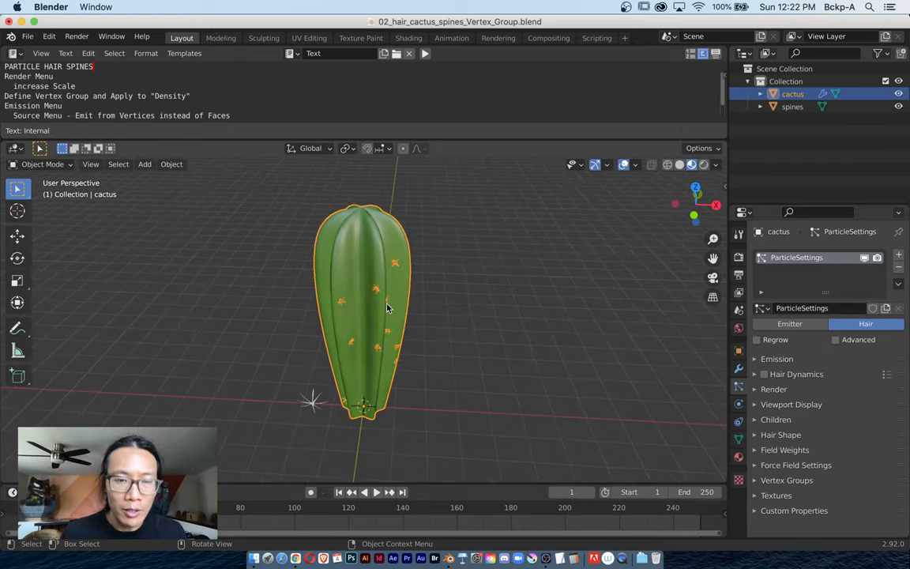
{"action": "left_click_drag", "start_coordinate": [387, 308], "coordinate": [411, 291]}
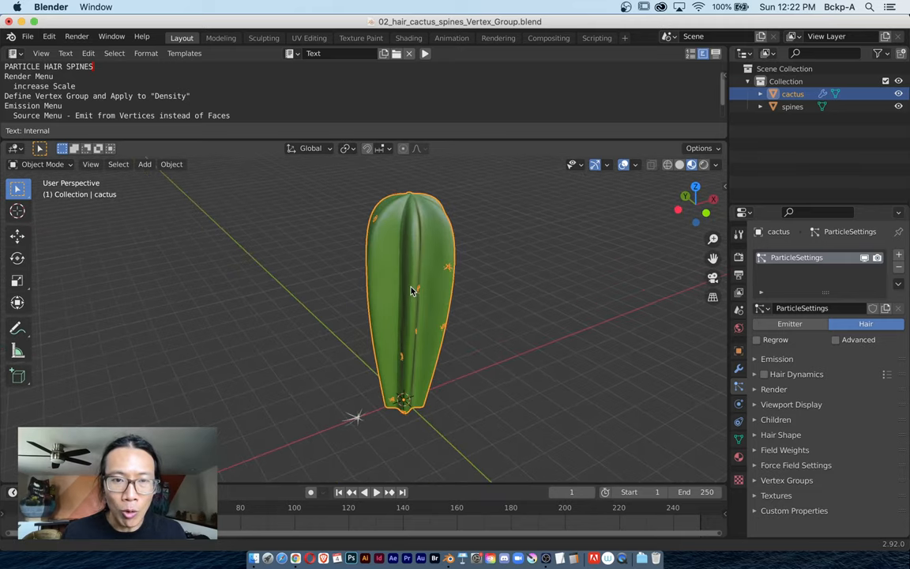
{"action": "left_click_drag", "start_coordinate": [411, 292], "coordinate": [316, 297]}
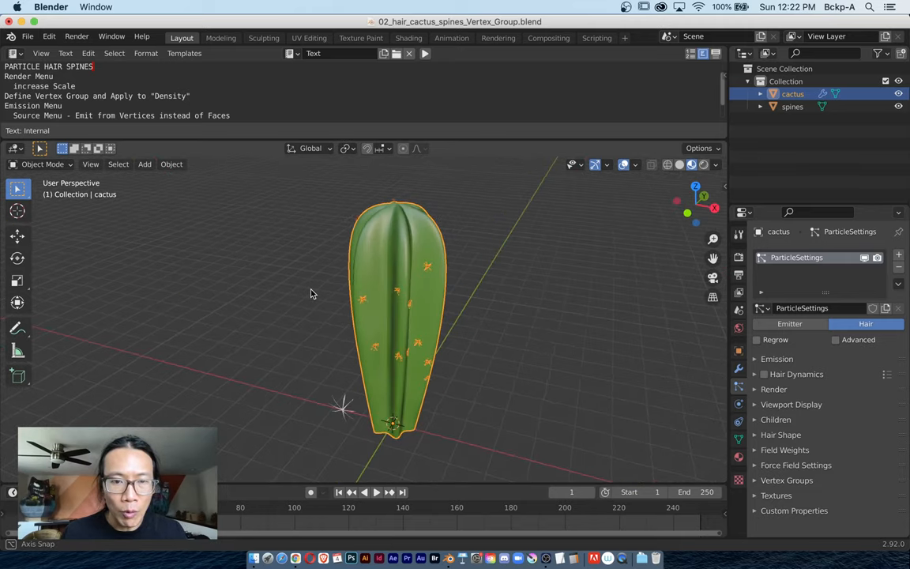
{"action": "mouse_move", "coordinate": [294, 240]}
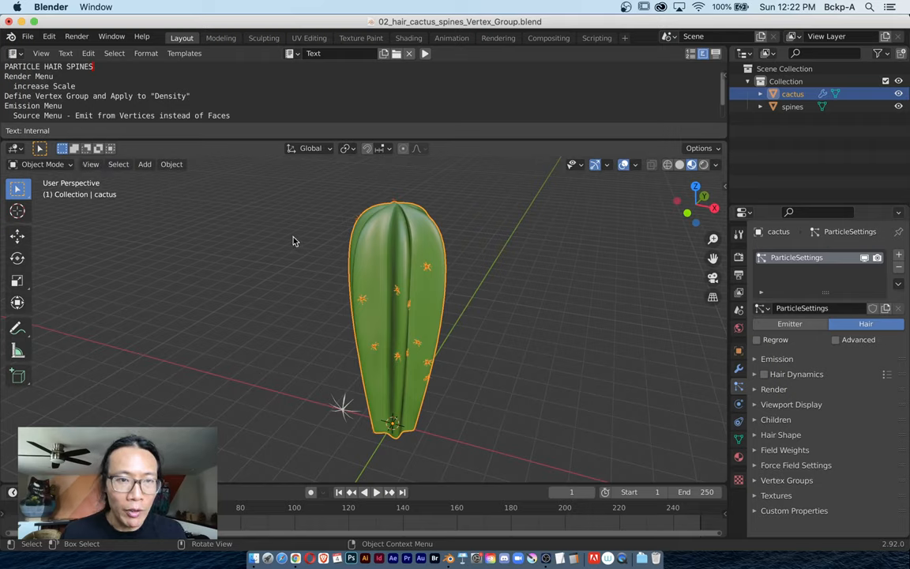
{"action": "left_click", "coordinate": [91, 163]}
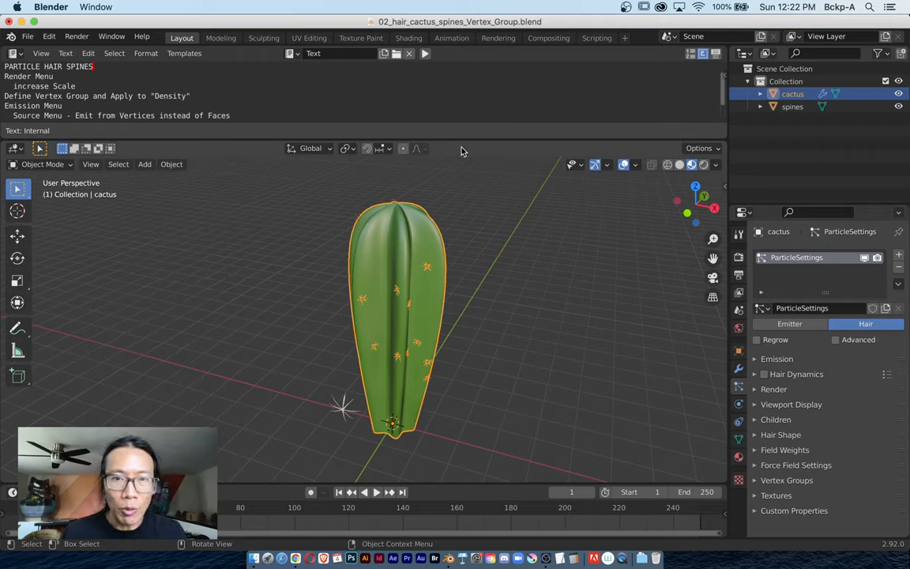
{"action": "left_click", "coordinate": [90, 163]}
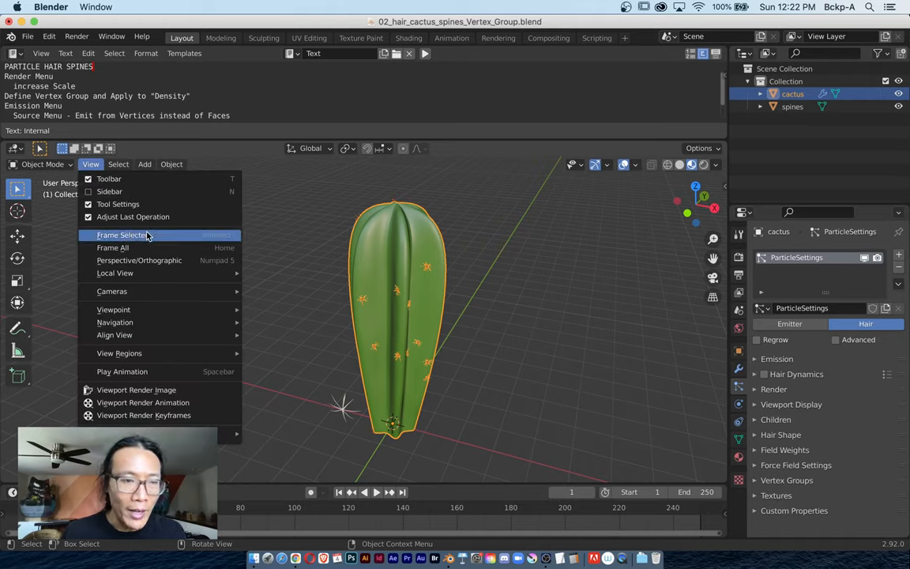
{"action": "right_click", "coordinate": [134, 234]}
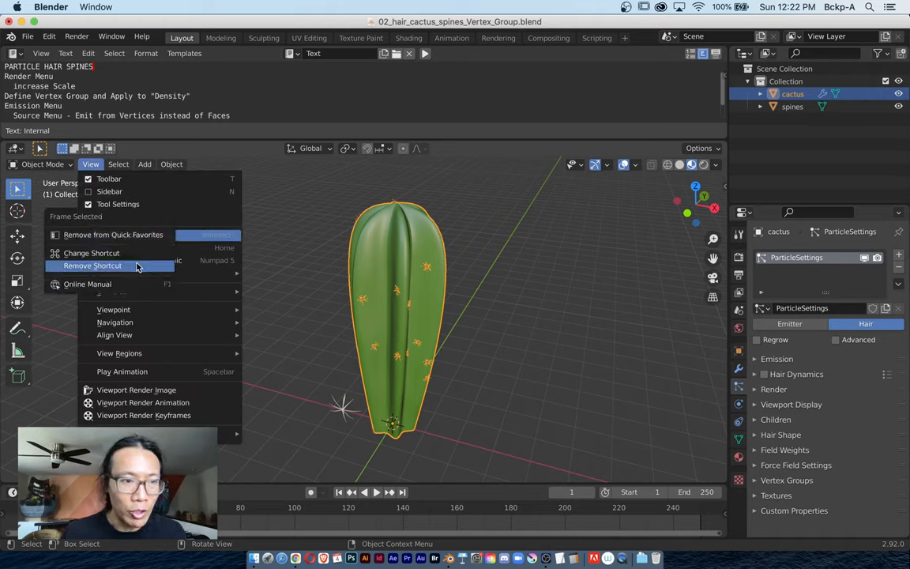
{"action": "mouse_move", "coordinate": [112, 246]}
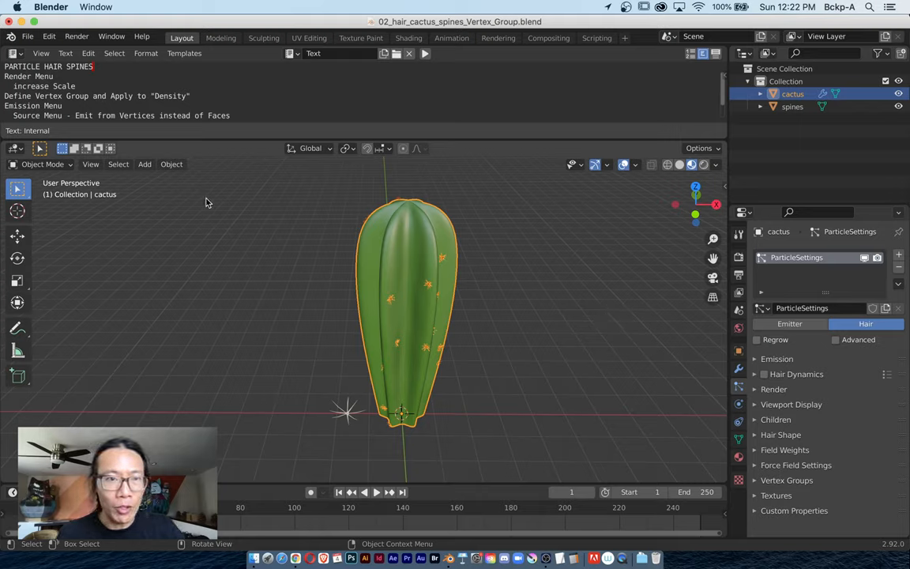
- Browse Object > Set Origin and Add Modifier menus without applying, showing the Subsurf/EdgeSplit/particle stack
{"action": "left_click", "coordinate": [170, 163]}
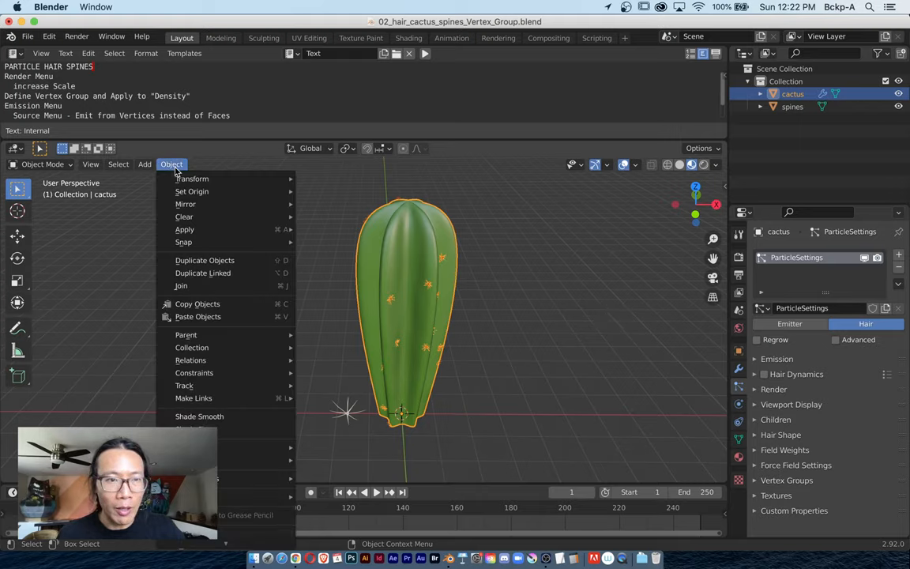
{"action": "mouse_move", "coordinate": [192, 191]}
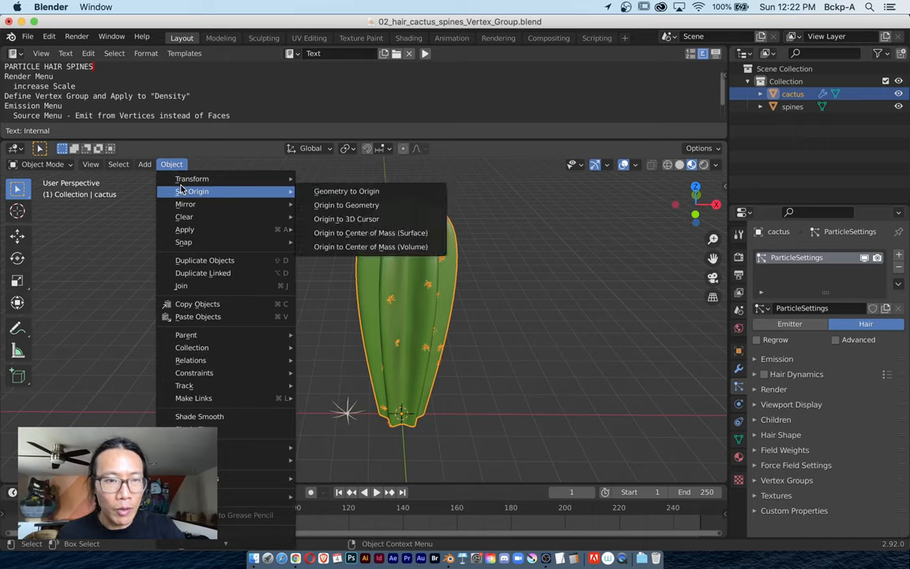
{"action": "mouse_move", "coordinate": [183, 230]}
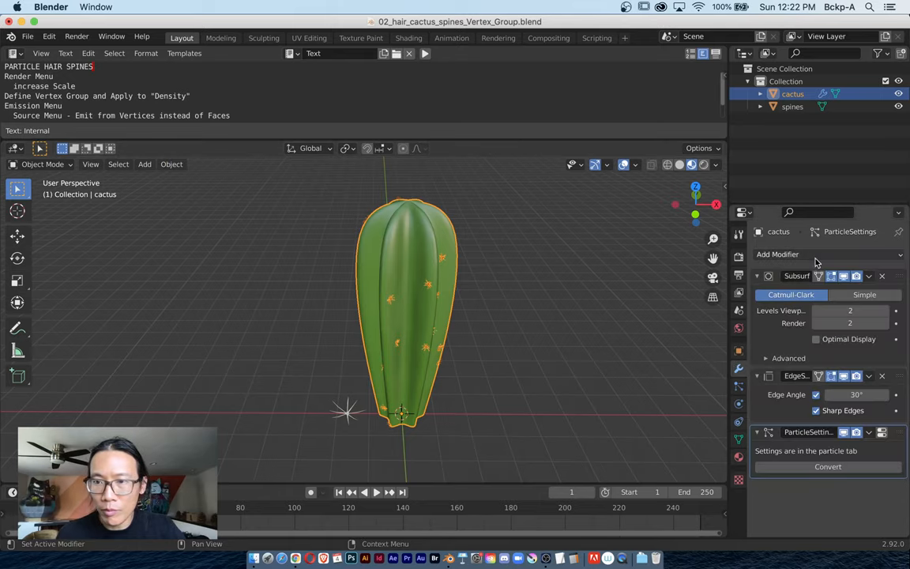
{"action": "left_click", "coordinate": [777, 253]}
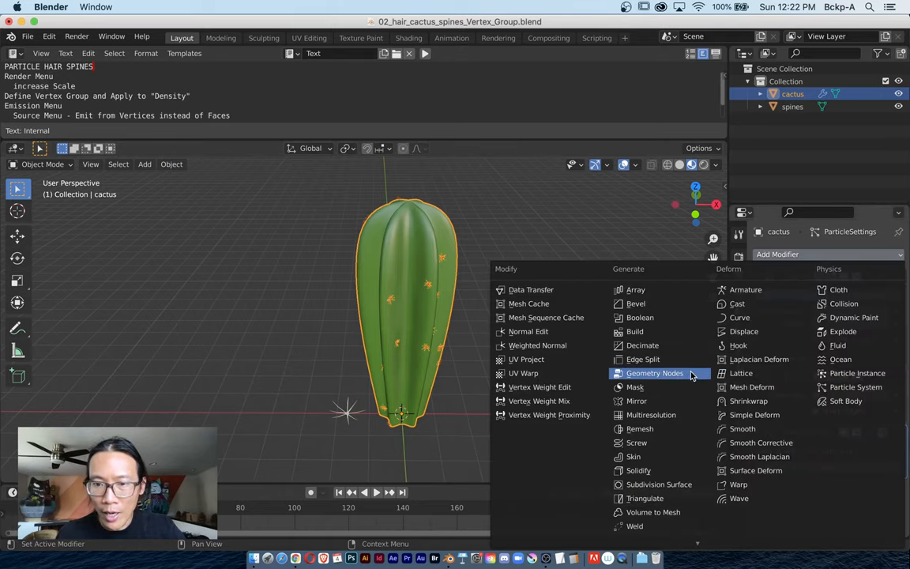
{"action": "mouse_move", "coordinate": [635, 332]}
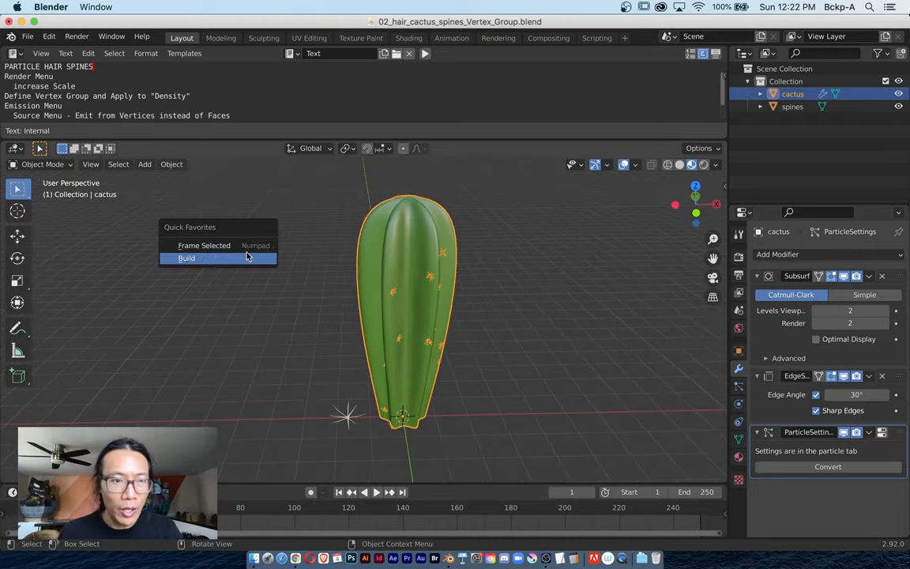
{"action": "left_click", "coordinate": [187, 258]}
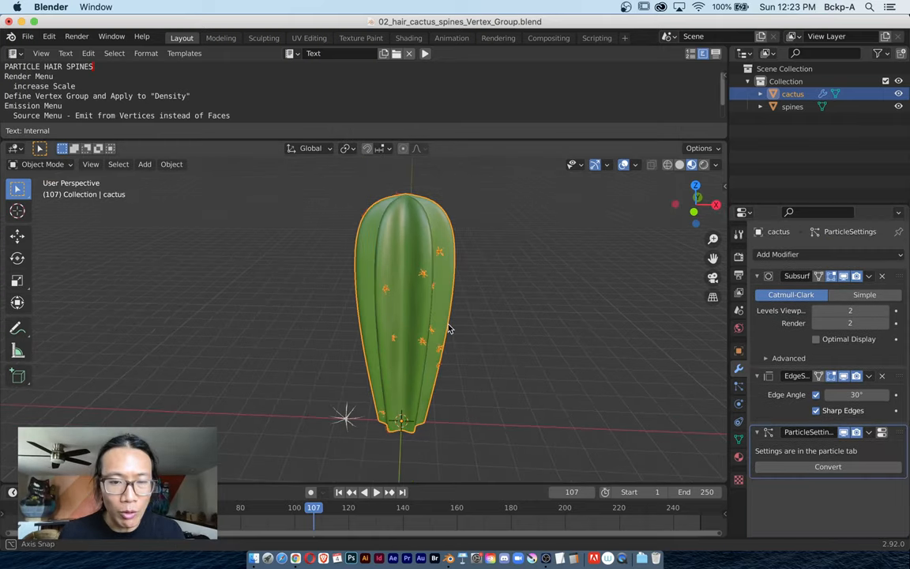
- Render hair as Object 'spines' with Scale 0.38 and Scale Randomness 0.732
{"action": "left_click_drag", "start_coordinate": [445, 328], "coordinate": [419, 338]}
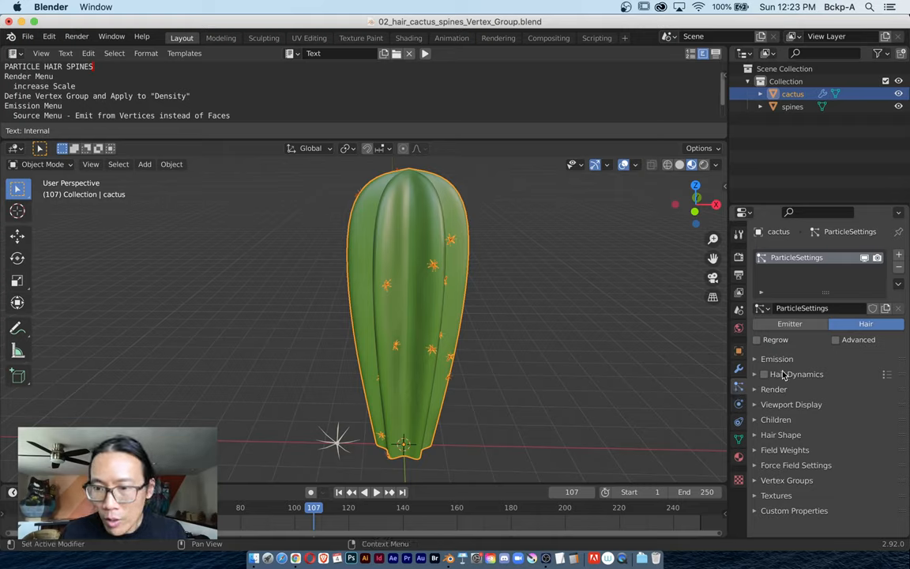
{"action": "left_click", "coordinate": [774, 389]}
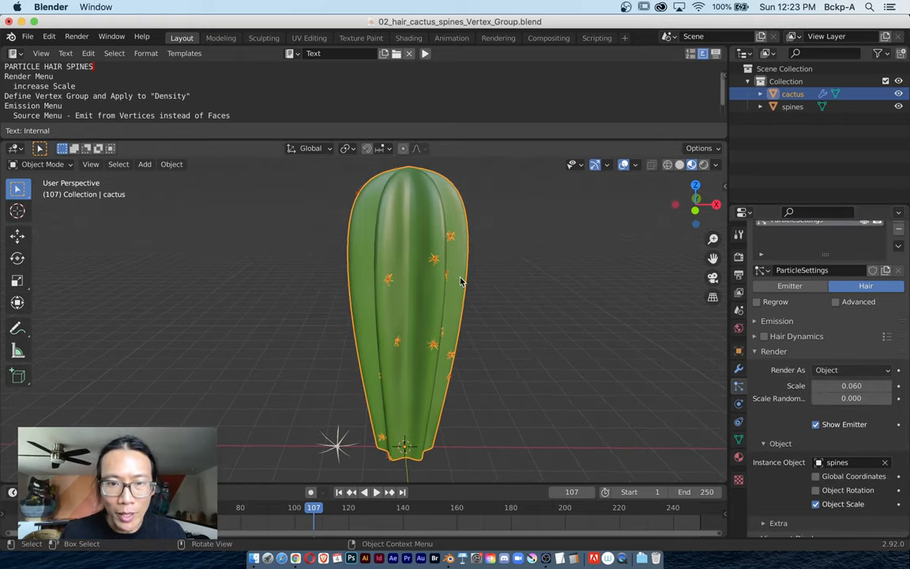
{"action": "left_click_drag", "start_coordinate": [838, 385], "coordinate": [866, 385]}
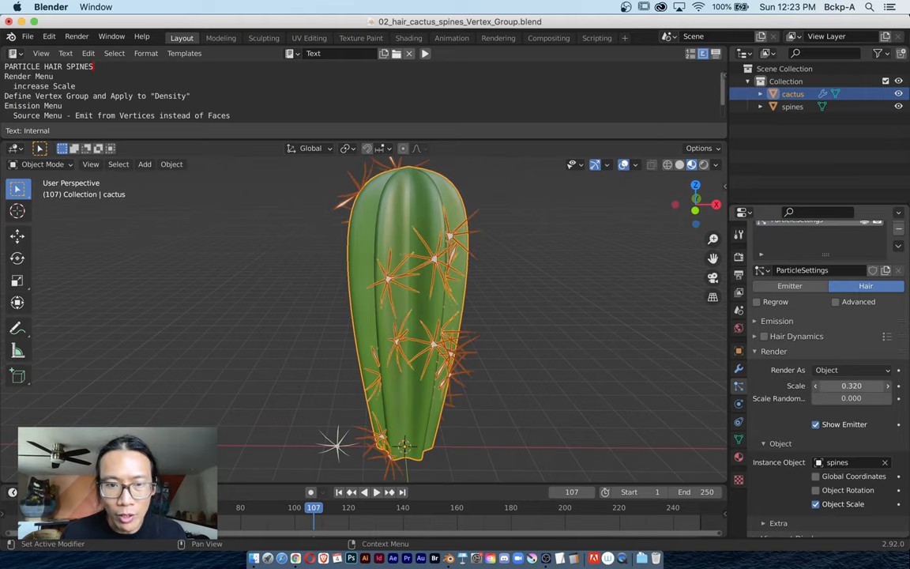
{"action": "left_click_drag", "start_coordinate": [852, 385], "coordinate": [852, 385]}
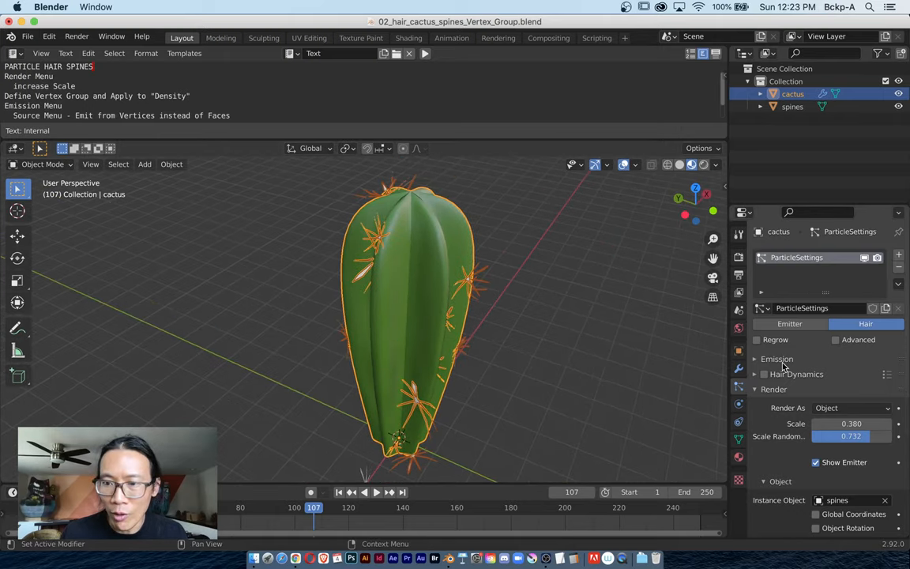
- Set the Emission Number to 36 spines and show the cactus's mesh data properties
{"action": "left_click", "coordinate": [777, 359]}
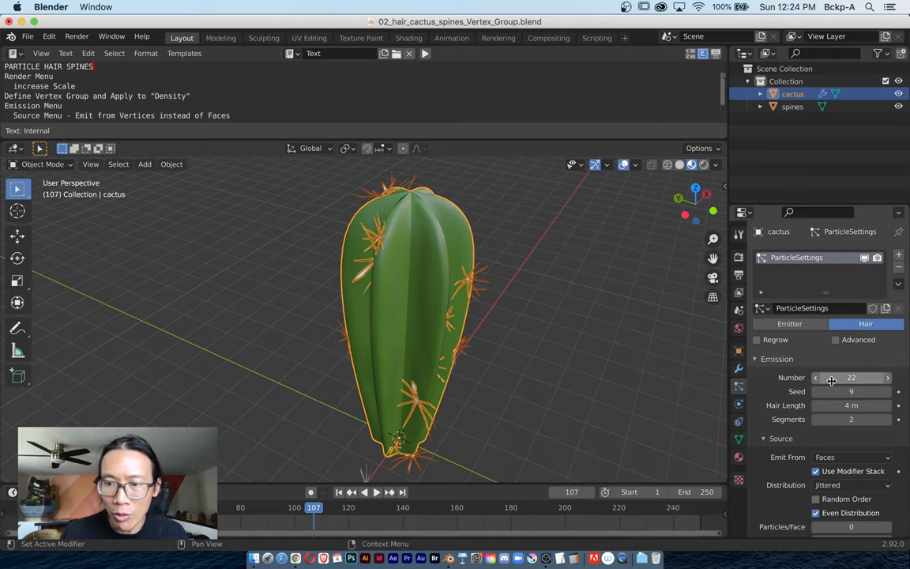
{"action": "left_click_drag", "start_coordinate": [852, 376], "coordinate": [888, 376]}
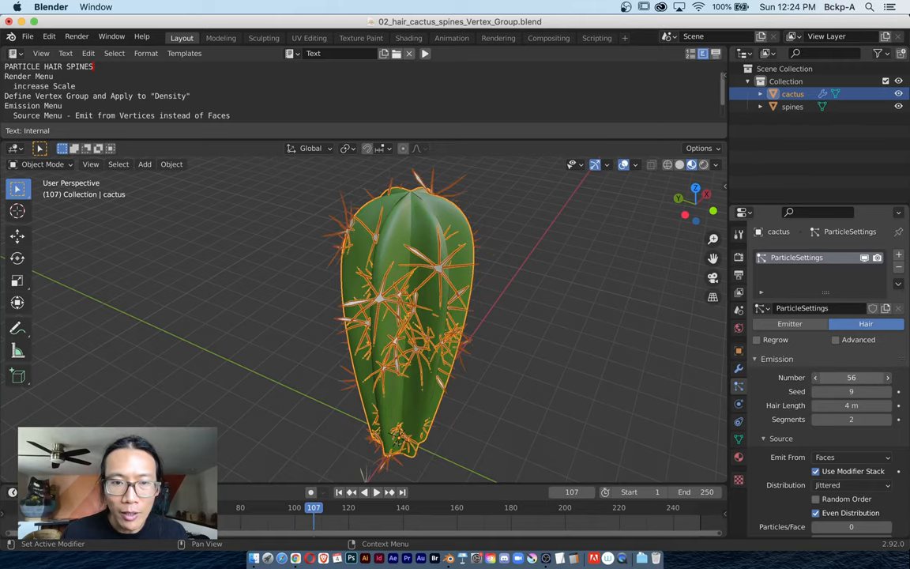
{"action": "left_click_drag", "start_coordinate": [862, 376], "coordinate": [830, 376]}
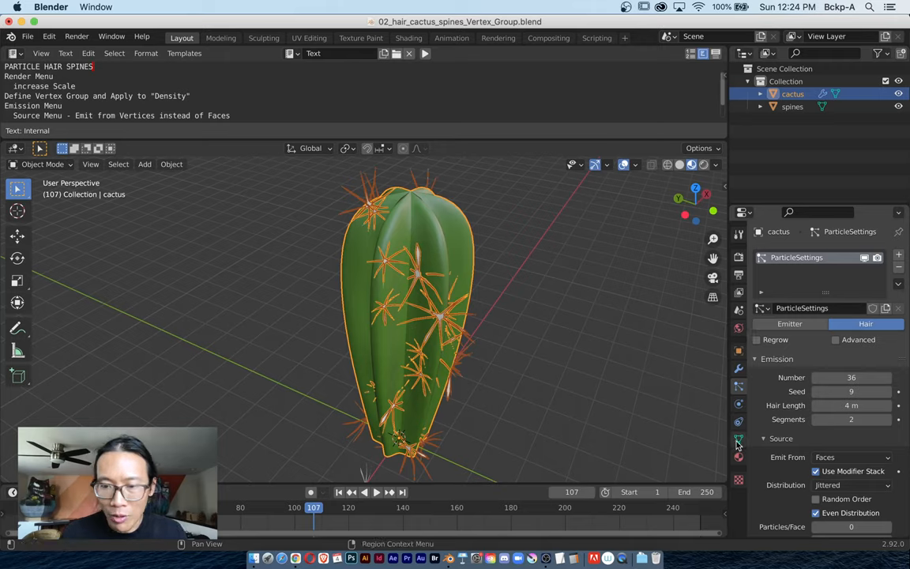
{"action": "left_click", "coordinate": [738, 439]}
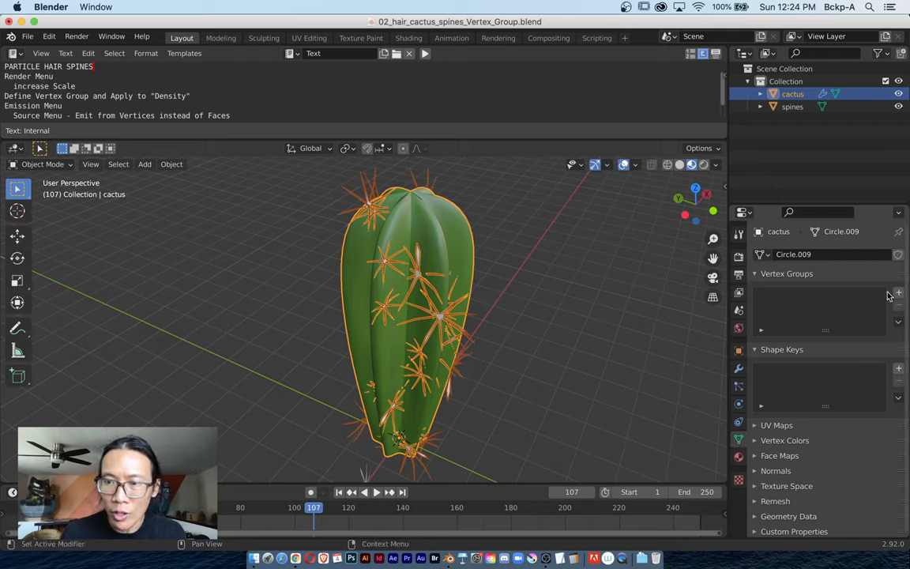
- Create vertex group 'spines' and assign the cactus's top vertices to it in Edit Mode
{"action": "left_click", "coordinate": [897, 290]}
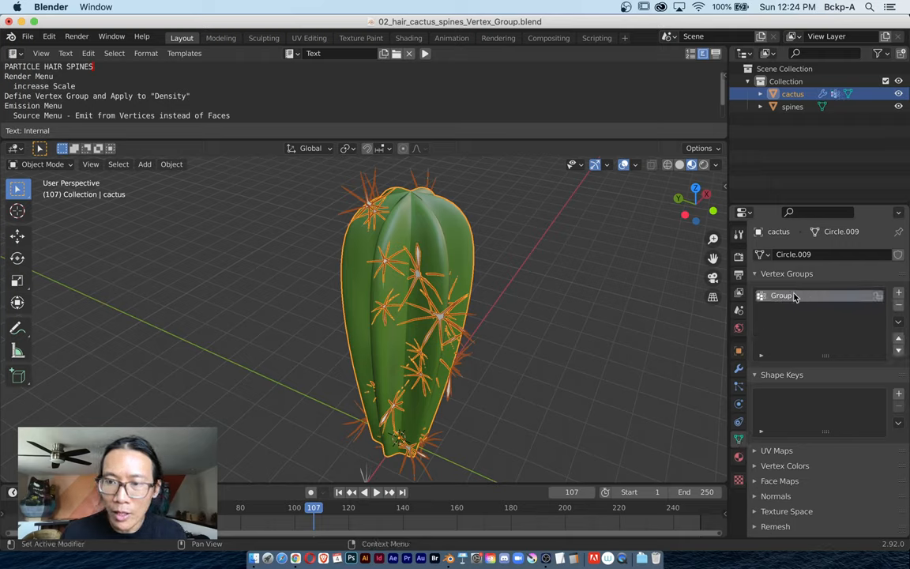
{"action": "double_click", "coordinate": [783, 295]}
{"action": "type", "text": "spines"}
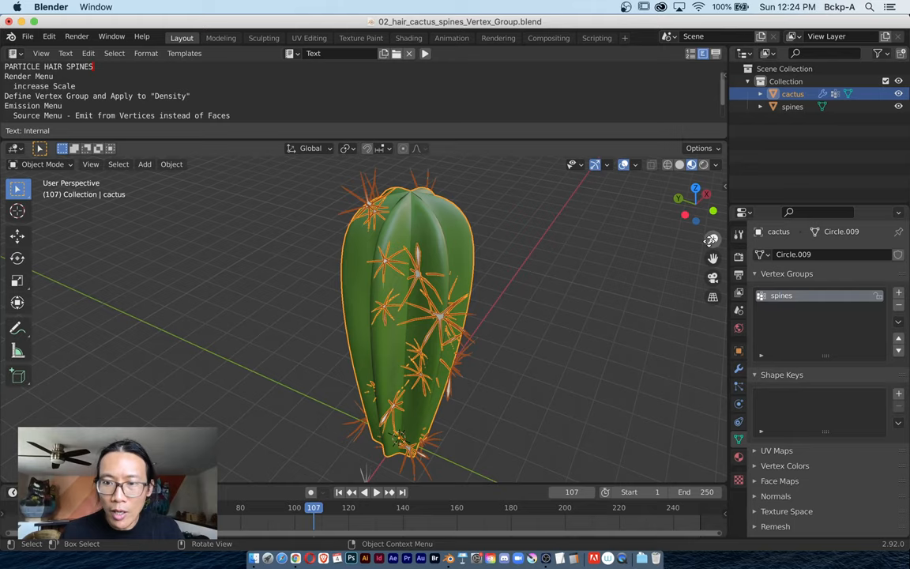
{"action": "key", "text": "Tab"}
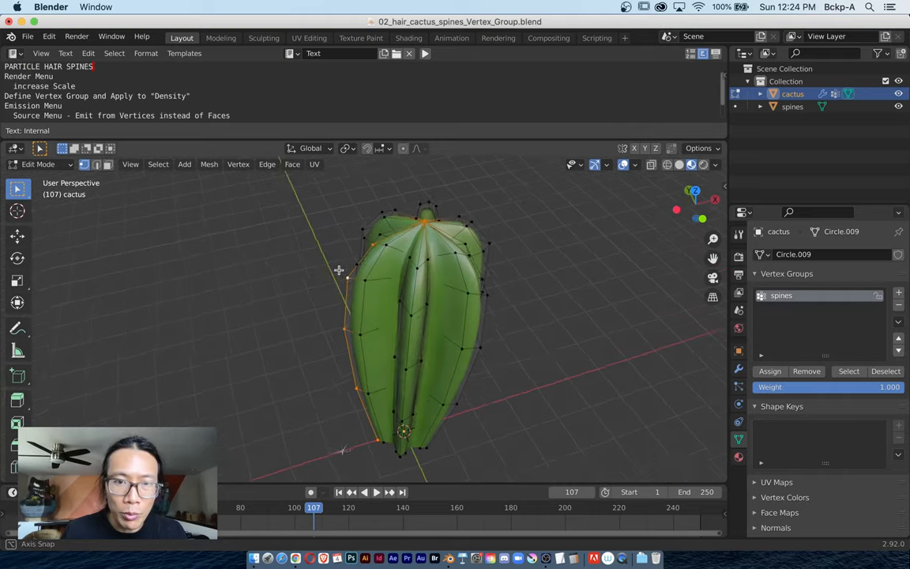
{"action": "left_click_drag", "start_coordinate": [339, 270], "coordinate": [433, 233]}
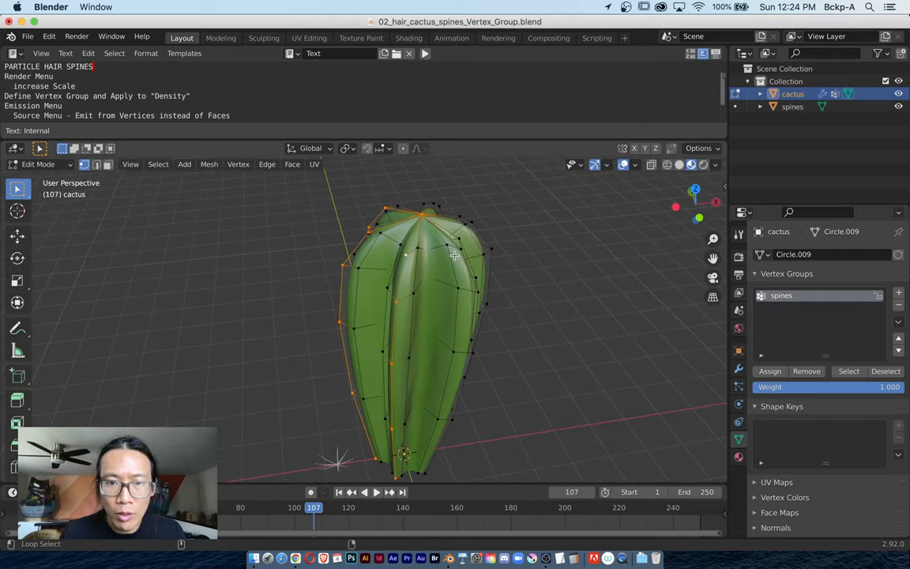
{"action": "left_click_drag", "start_coordinate": [455, 254], "coordinate": [390, 283]}
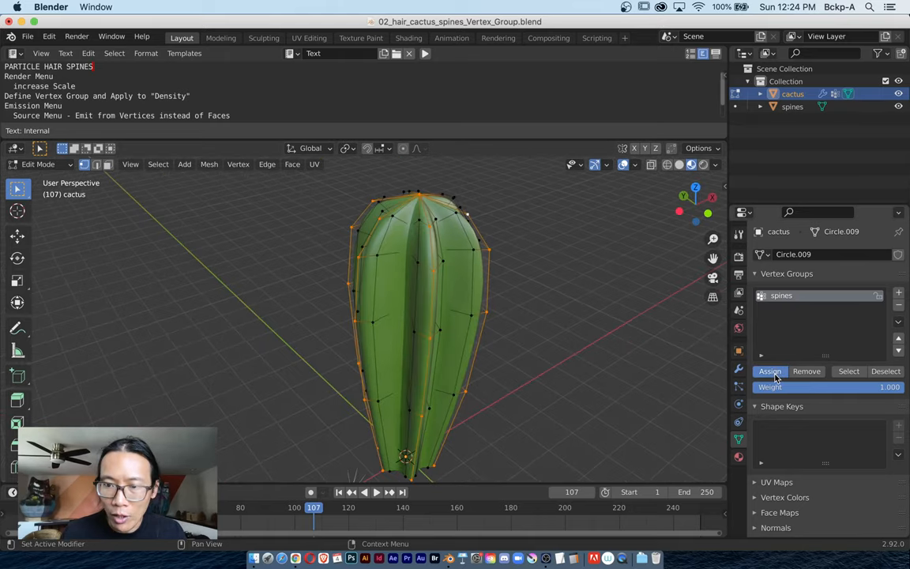
{"action": "key", "text": "Tab"}
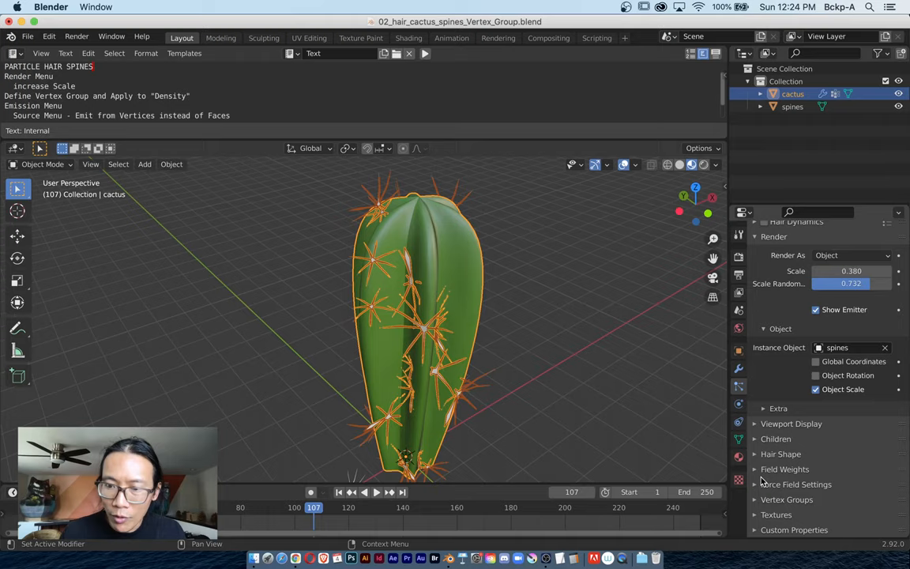
- Drive particle Density by the 'spines' vertex group and lower Render Scale to 0.110
{"action": "left_click", "coordinate": [787, 516]}
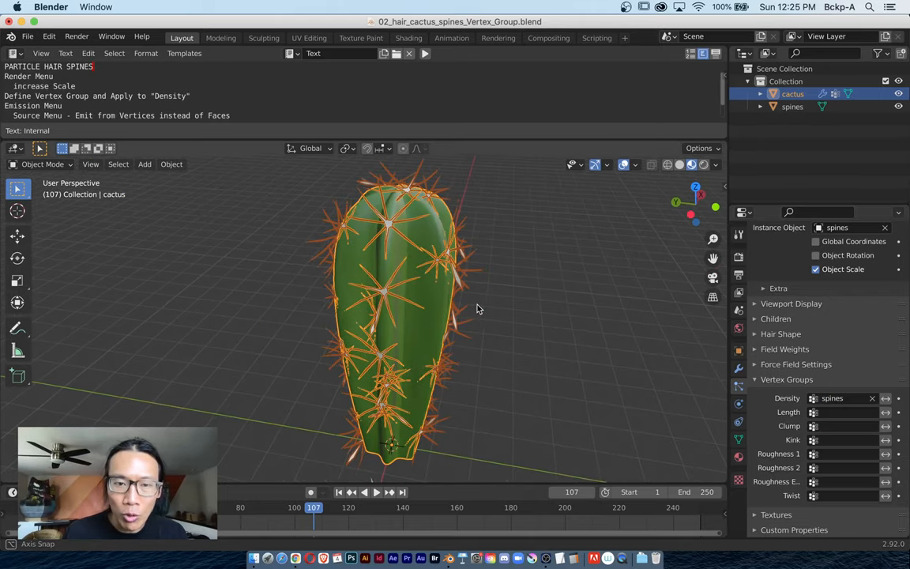
{"action": "left_click_drag", "start_coordinate": [478, 309], "coordinate": [430, 253]}
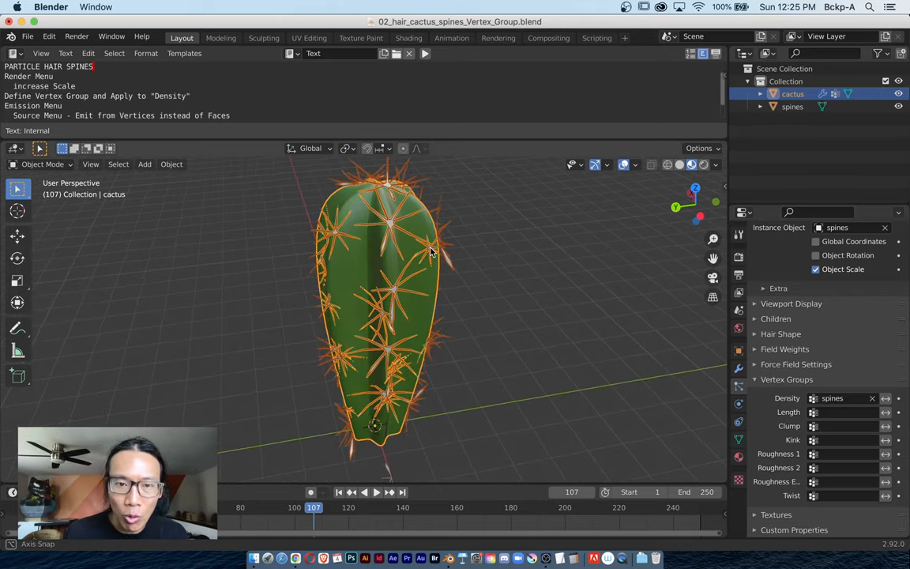
{"action": "left_click_drag", "start_coordinate": [430, 253], "coordinate": [417, 271]}
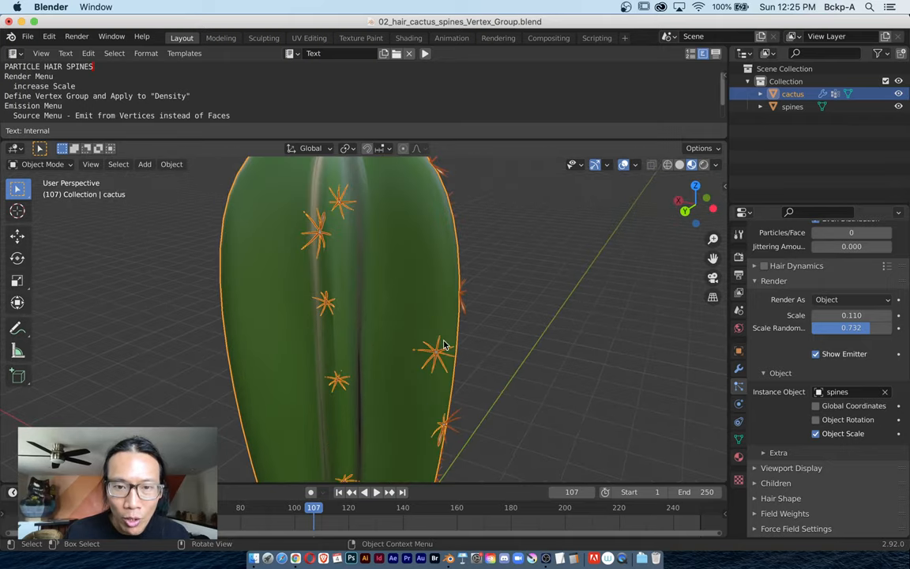
{"action": "left_click_drag", "start_coordinate": [442, 344], "coordinate": [376, 342]}
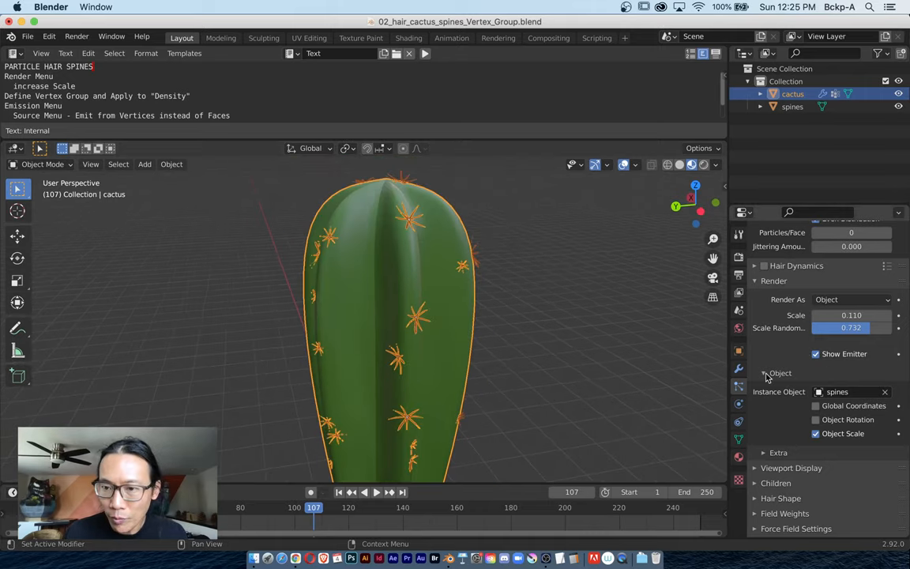
- Change Emit From from Faces to Vertices so spines cluster at the cactus top
{"action": "left_click", "coordinate": [765, 232]}
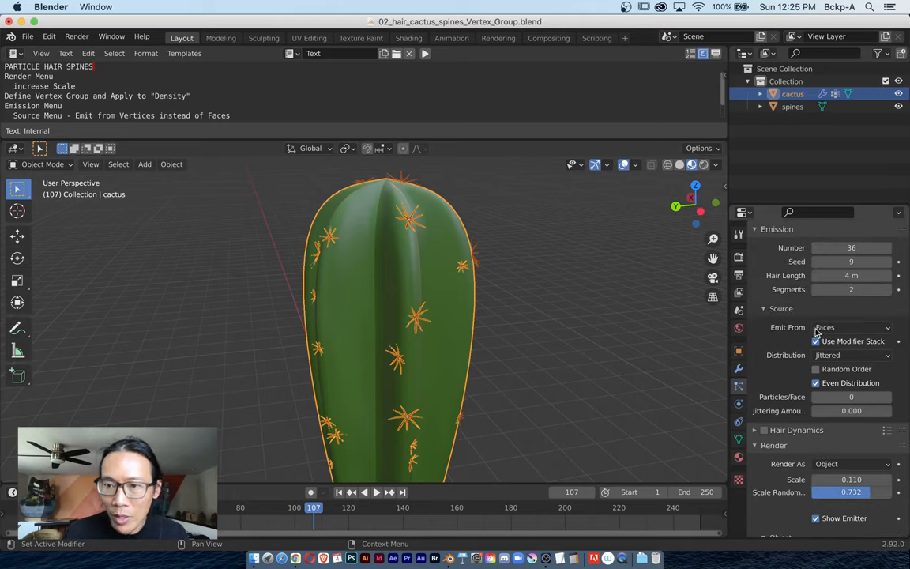
{"action": "left_click", "coordinate": [851, 327]}
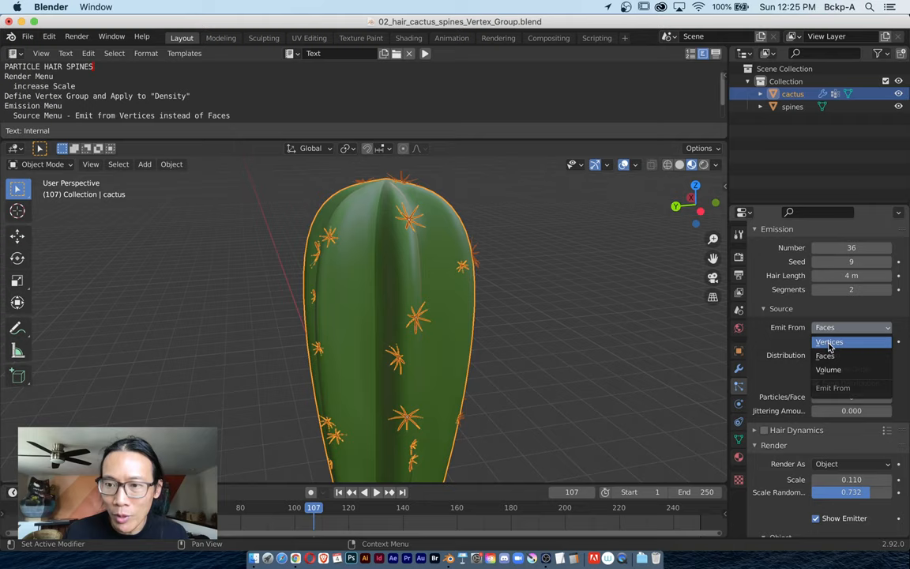
{"action": "left_click", "coordinate": [831, 341]}
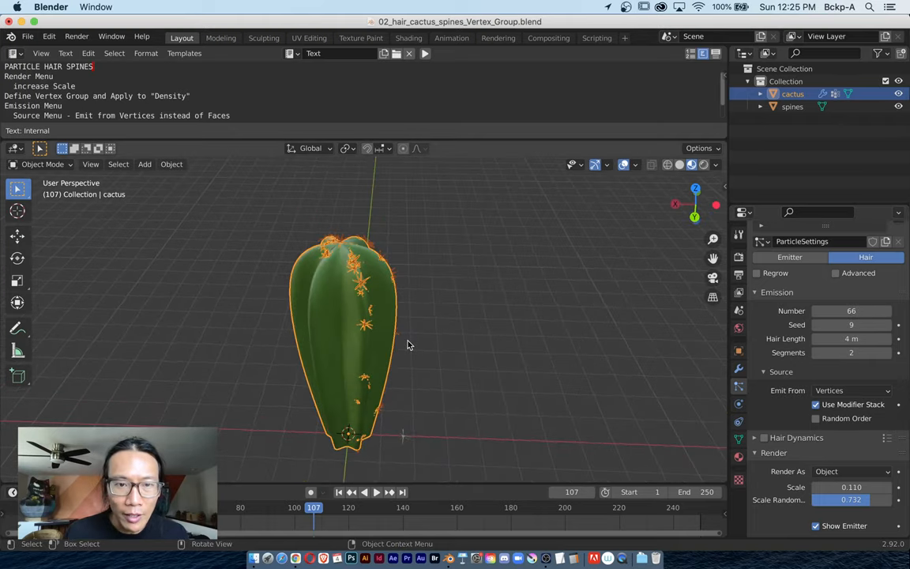
{"action": "left_click_drag", "start_coordinate": [408, 345], "coordinate": [365, 342]}
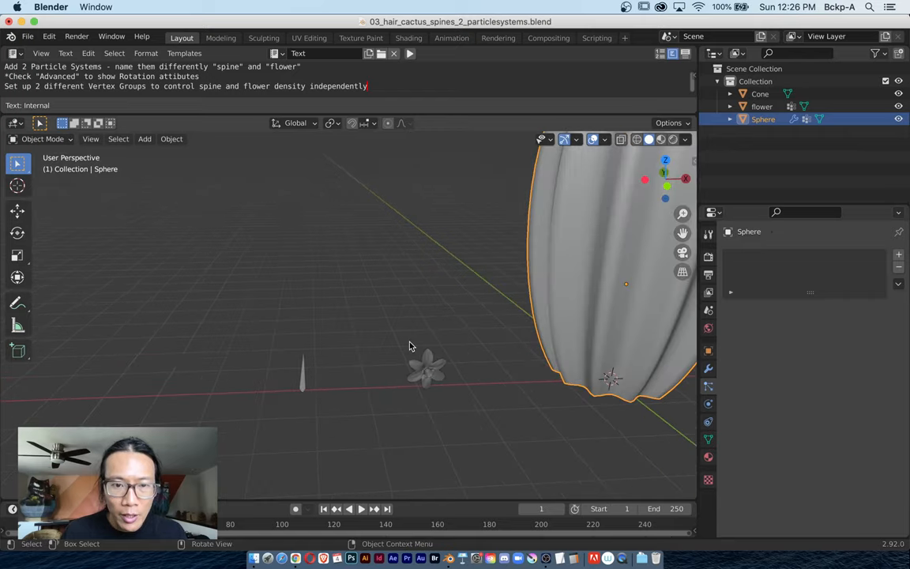
- Select the cone spike and rename it needle in the Outliner
{"action": "left_click", "coordinate": [428, 373]}
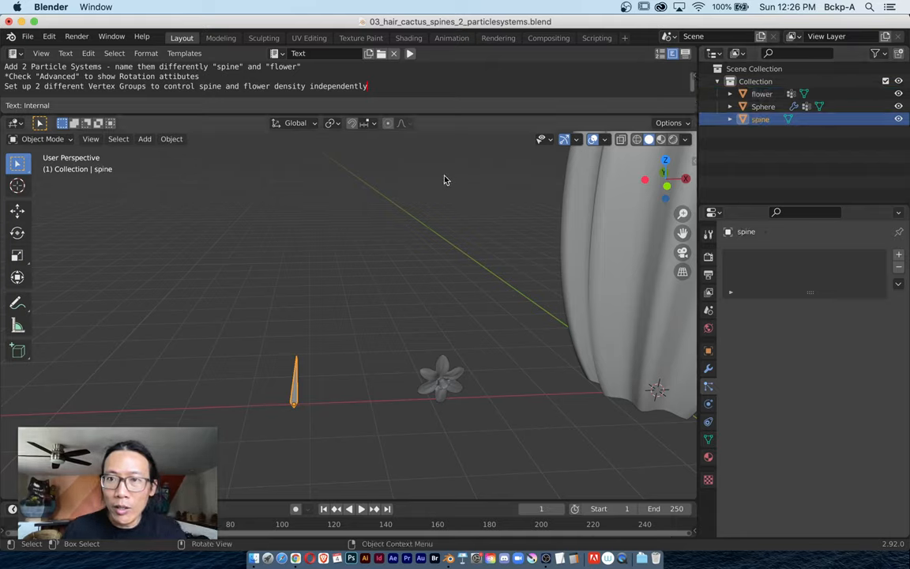
{"action": "left_click", "coordinate": [761, 94]}
{"action": "type", "text": "needle"}
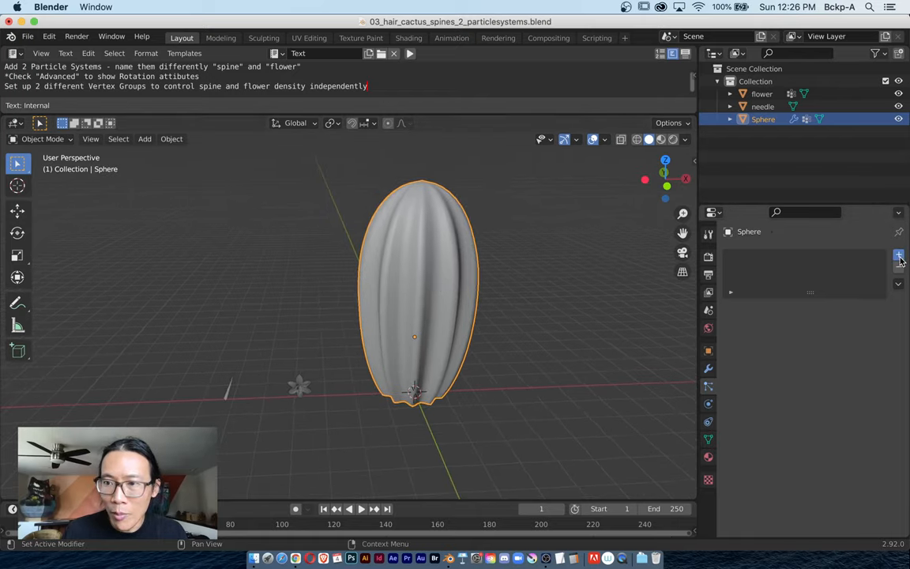
- Add two particle systems to the cactus Sphere and rename the first one needles
{"action": "left_click", "coordinate": [898, 254]}
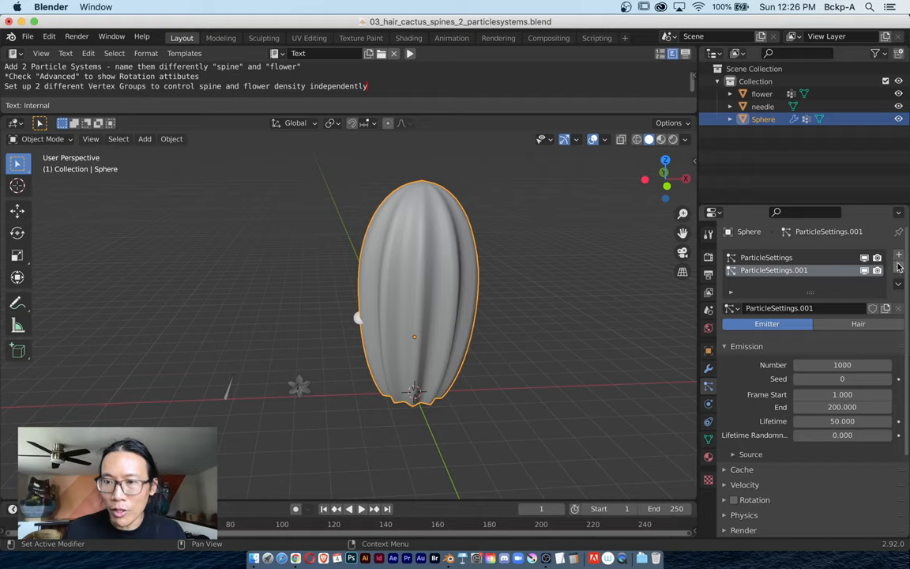
{"action": "double_click", "coordinate": [767, 258]}
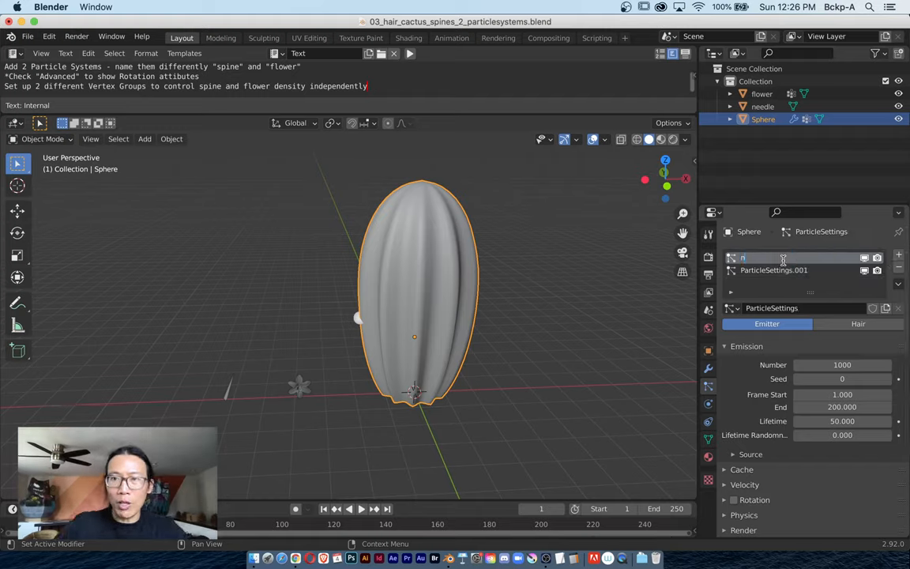
{"action": "type", "text": "needles part"}
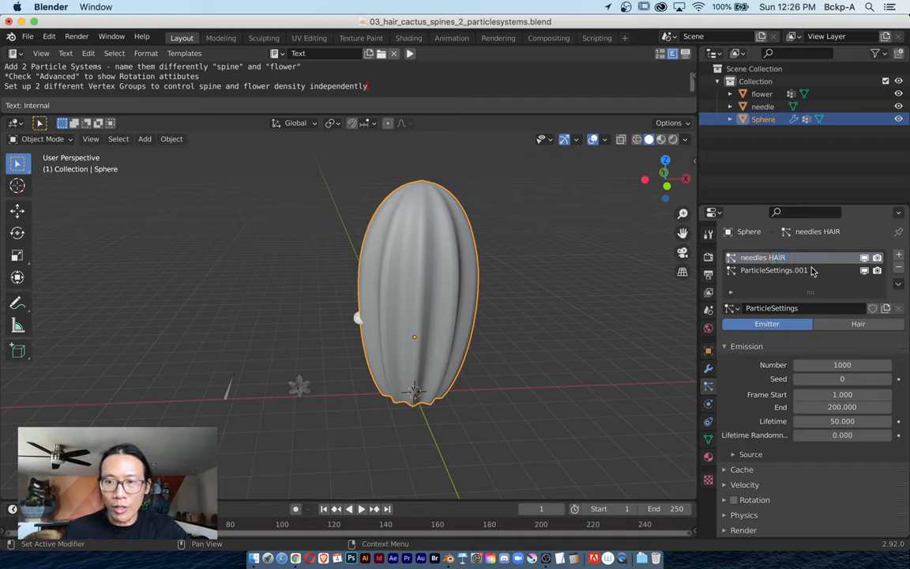
{"action": "double_click", "coordinate": [774, 270]}
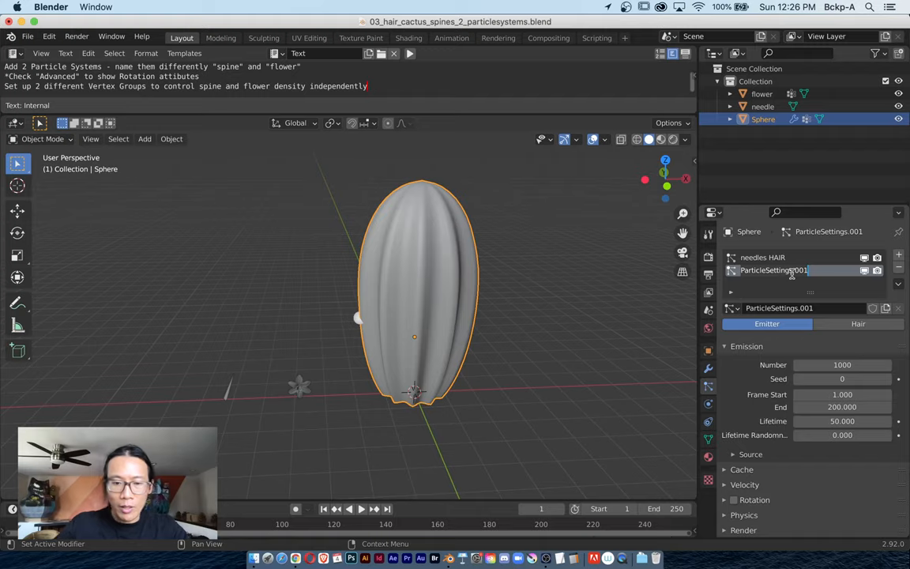
- Rename the second particle system flowers and select the needles system
{"action": "type", "text": "flowers HAIR"}
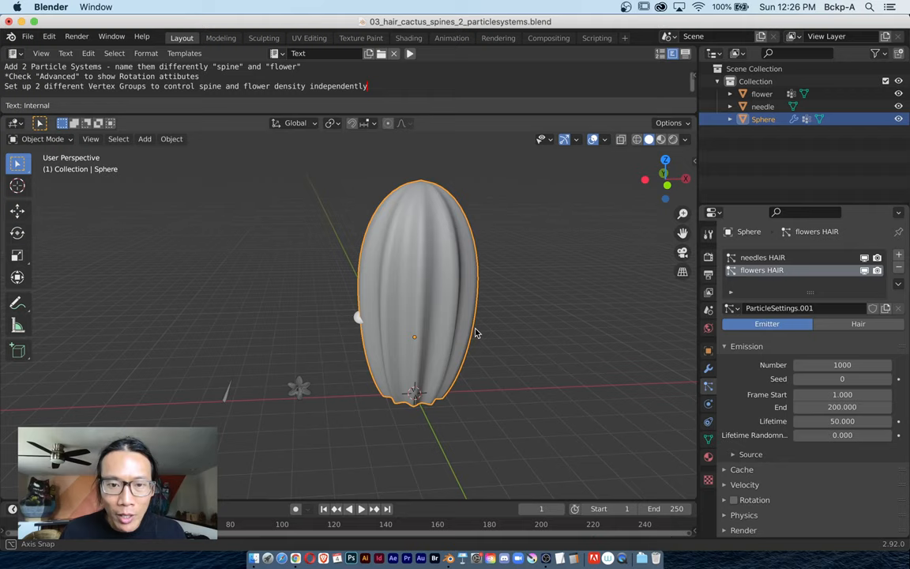
{"action": "left_click", "coordinate": [360, 509]}
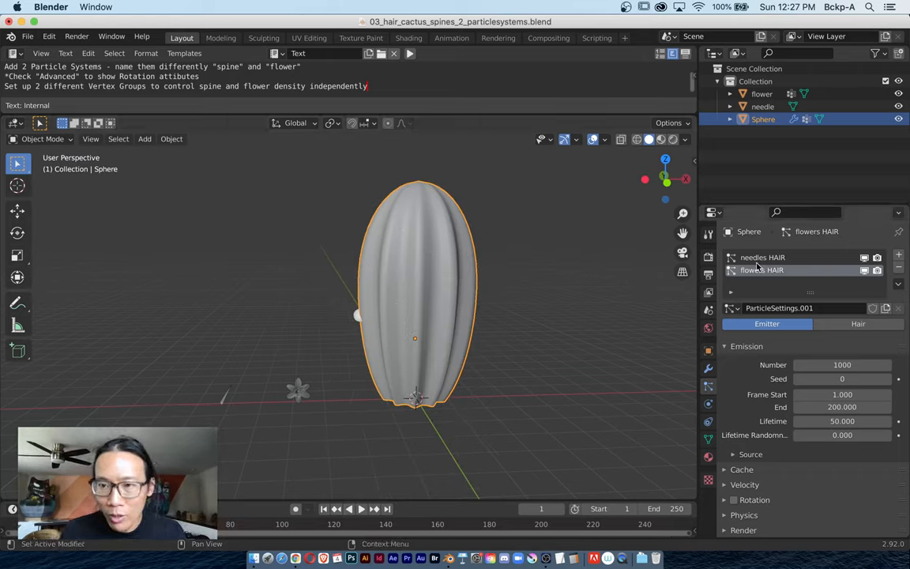
{"action": "left_click", "coordinate": [762, 256]}
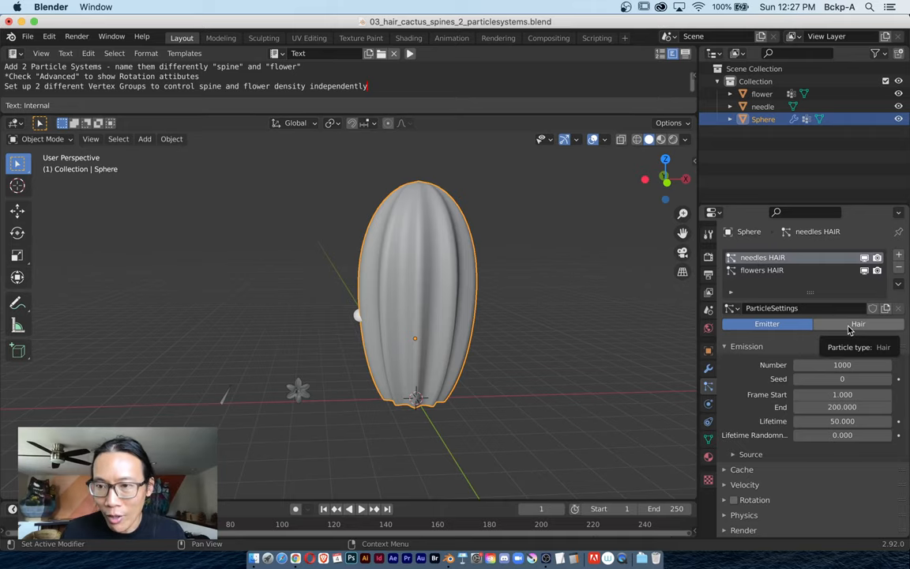
- Make needles a Hair system rendered as the needle object, with Advanced enabled and rotation adjusted
{"action": "left_click", "coordinate": [859, 322]}
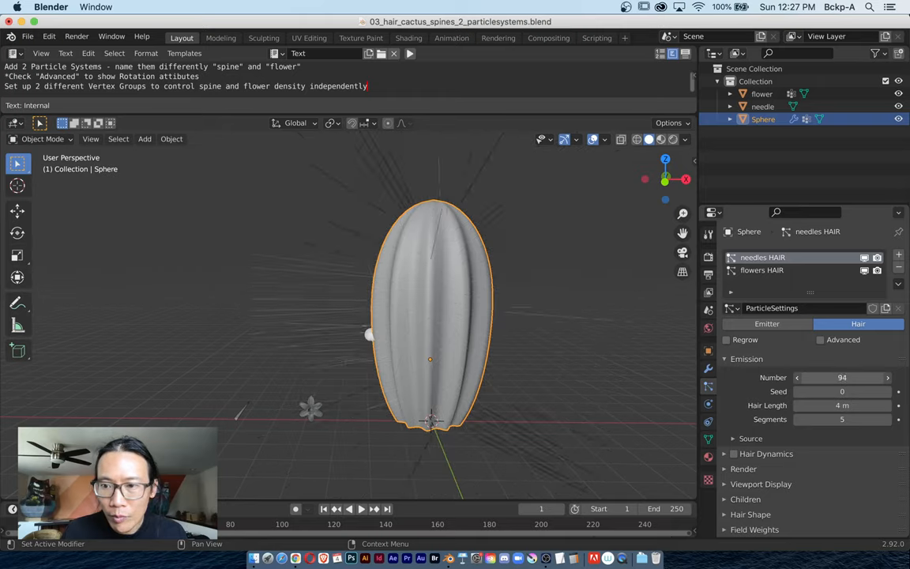
{"action": "mouse_move", "coordinate": [800, 376]}
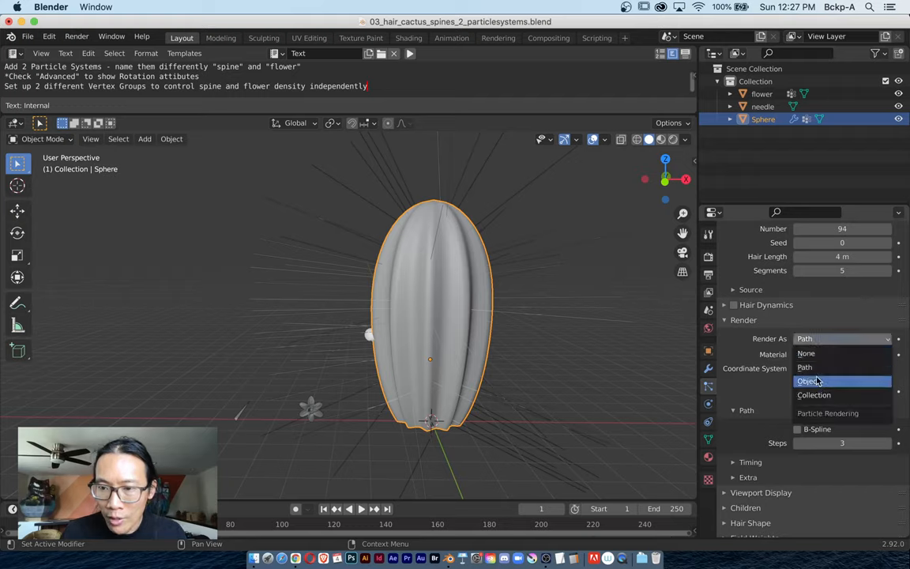
{"action": "left_click", "coordinate": [809, 381]}
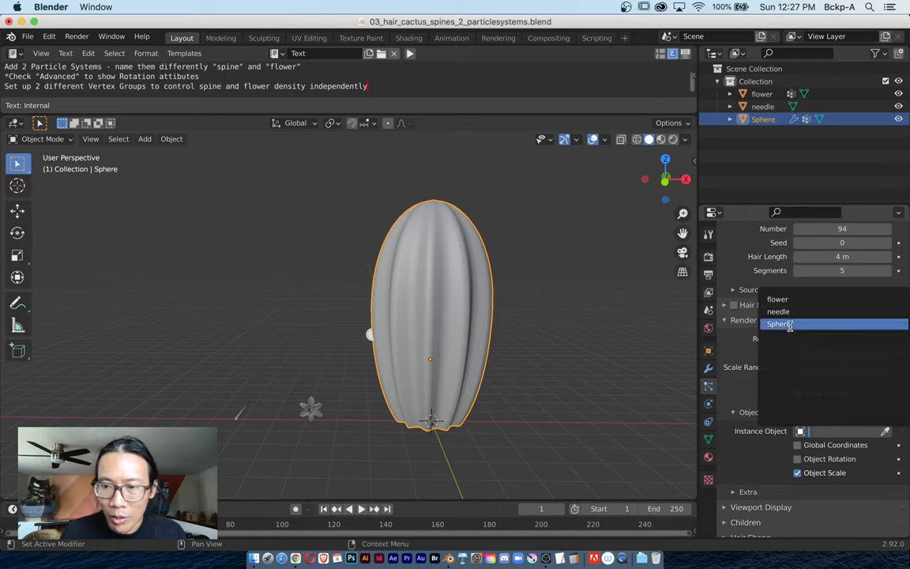
{"action": "left_click", "coordinate": [777, 311]}
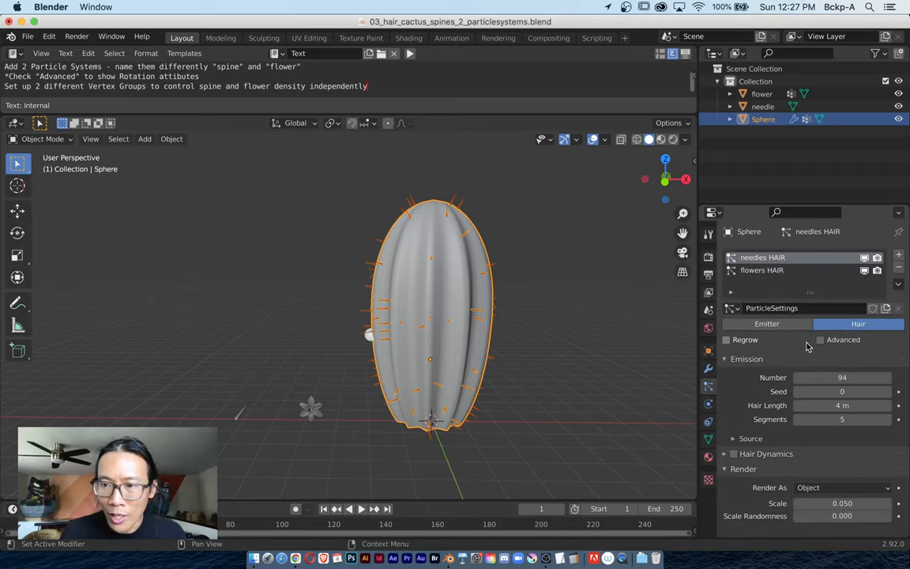
{"action": "left_click", "coordinate": [819, 340]}
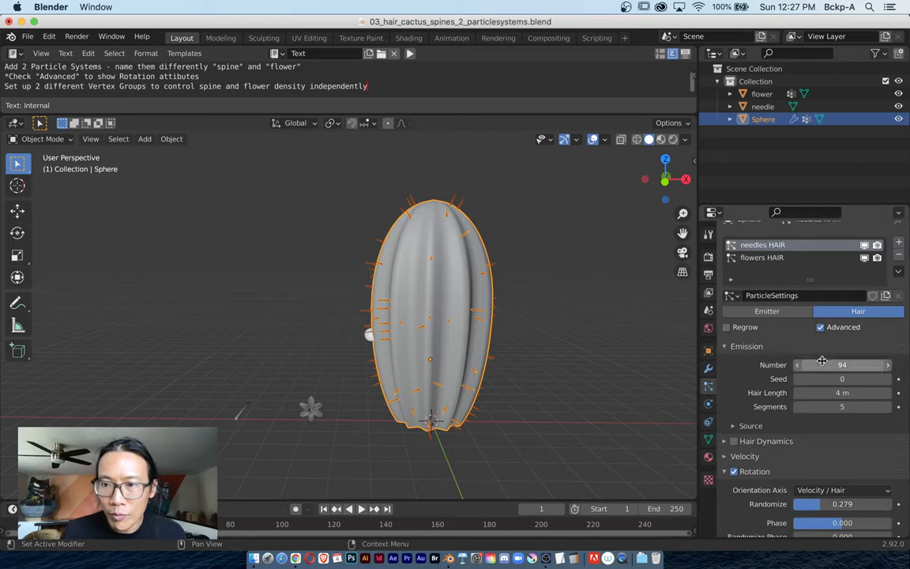
{"action": "left_click_drag", "start_coordinate": [822, 364], "coordinate": [842, 364]}
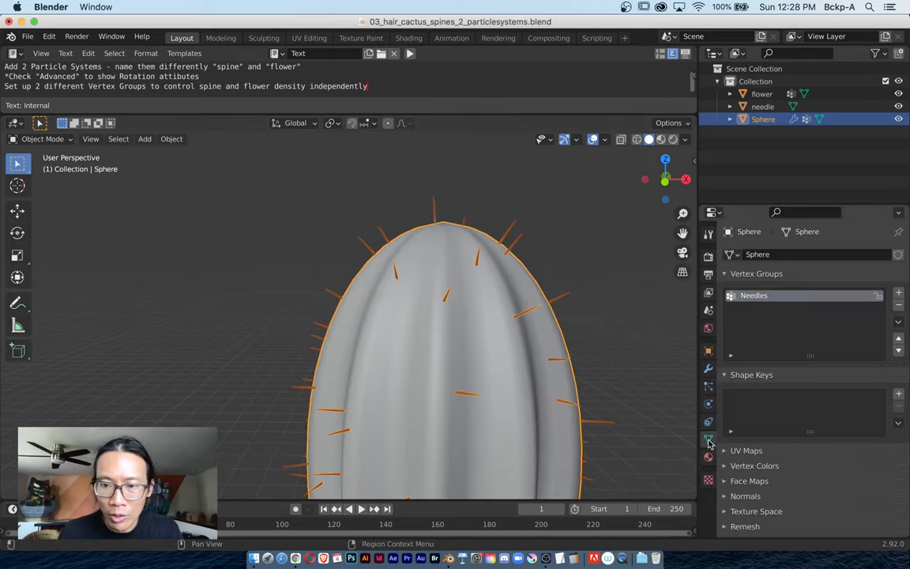
- Assign the cactus top vertices to a new vertex group named flowers
{"action": "key", "text": "Tab"}
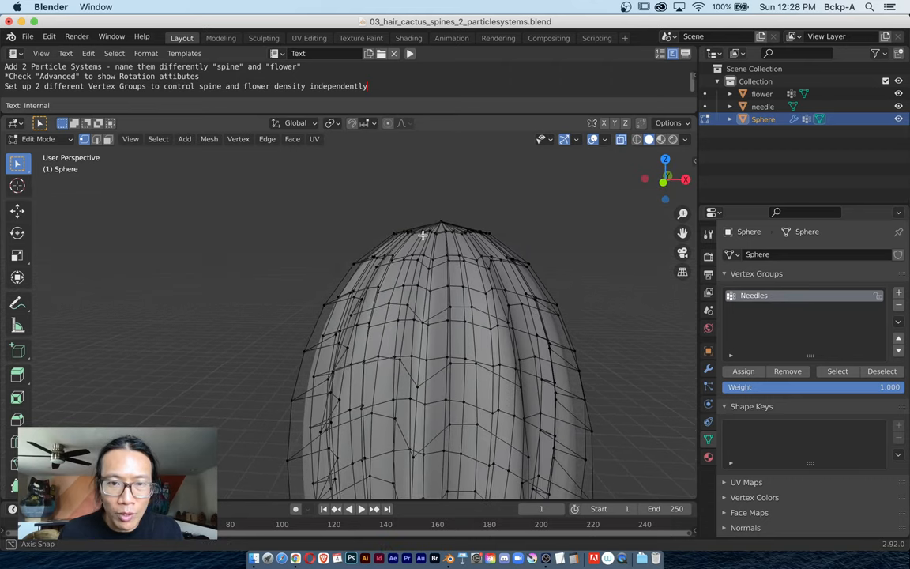
{"action": "left_click_drag", "start_coordinate": [313, 191], "coordinate": [597, 272]}
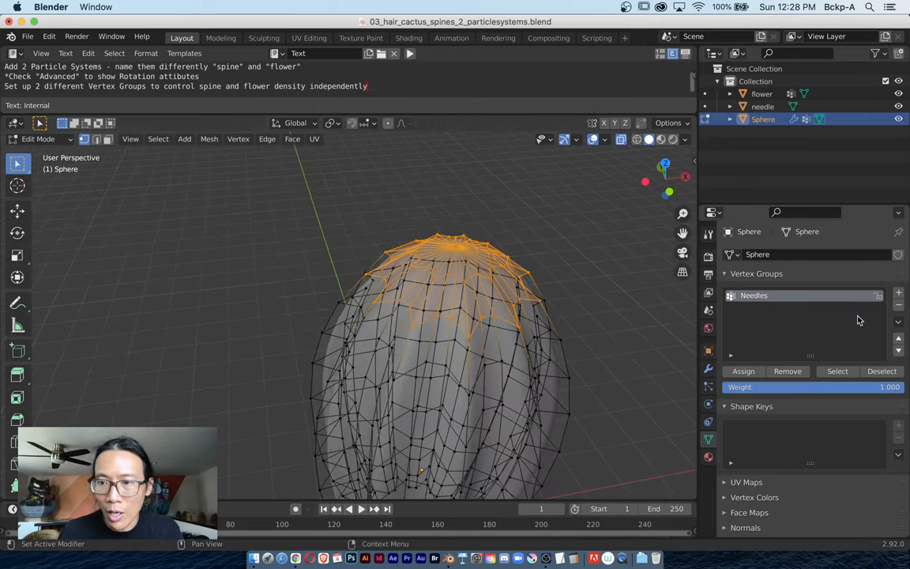
{"action": "left_click", "coordinate": [897, 291]}
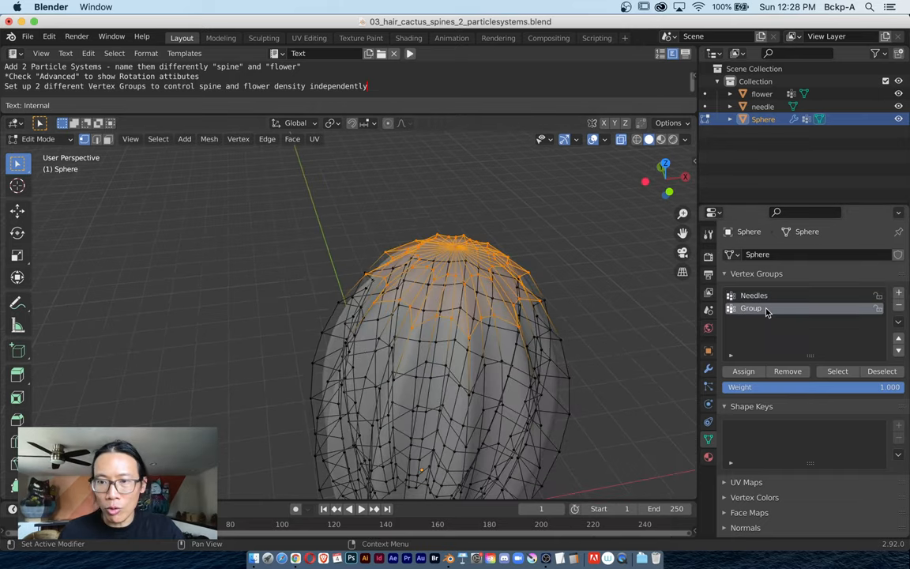
{"action": "type", "text": "flowers"}
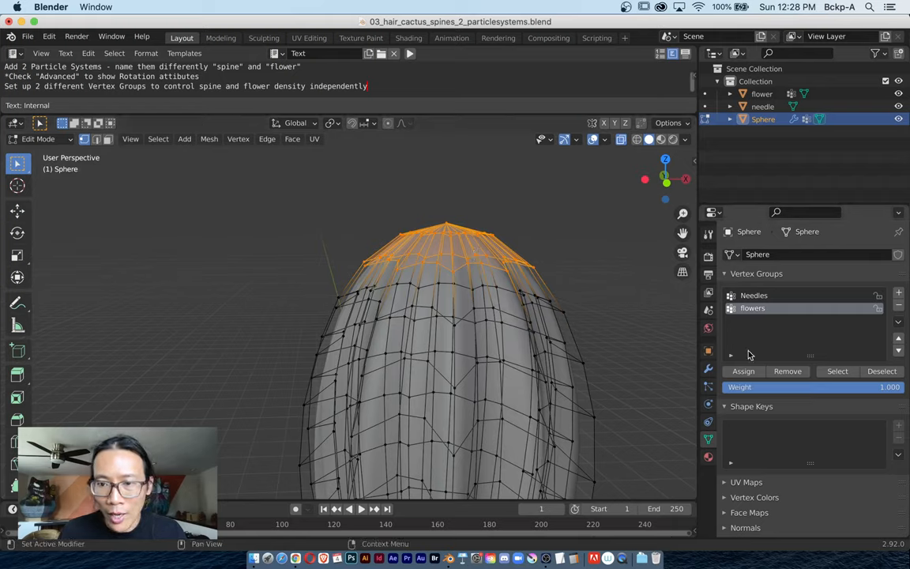
{"action": "left_click", "coordinate": [743, 372]}
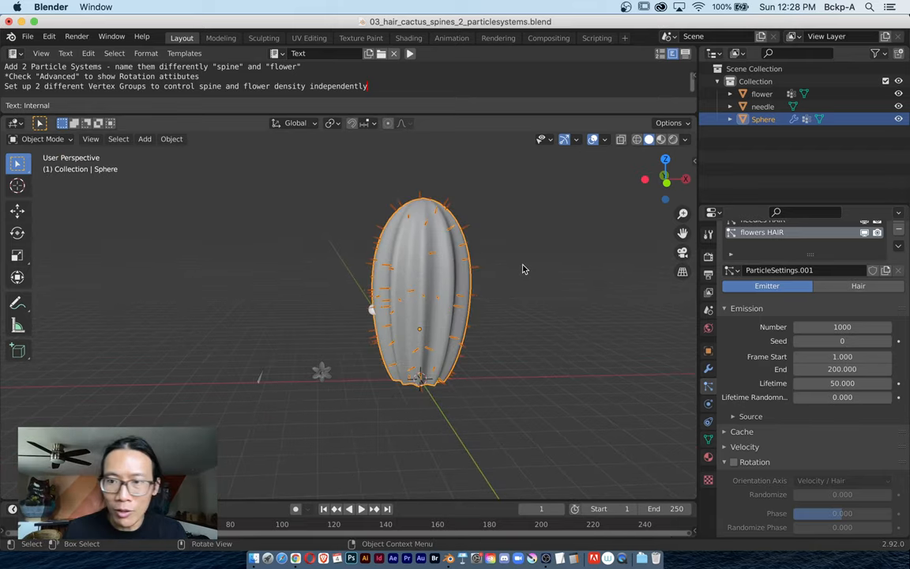
- Make flowers a Hair system instancing the flower object, enlarged to scale 0.430
{"action": "left_click", "coordinate": [858, 286]}
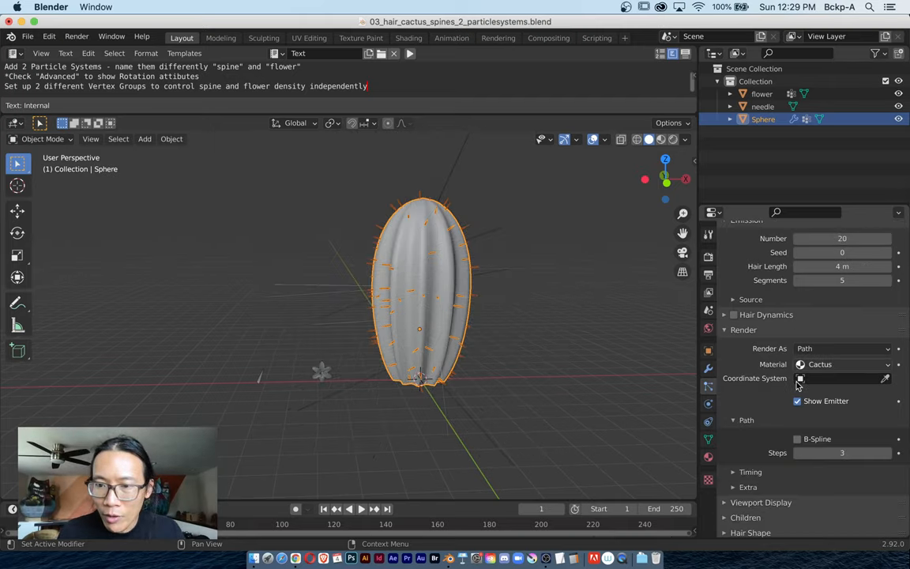
{"action": "left_click", "coordinate": [841, 284]}
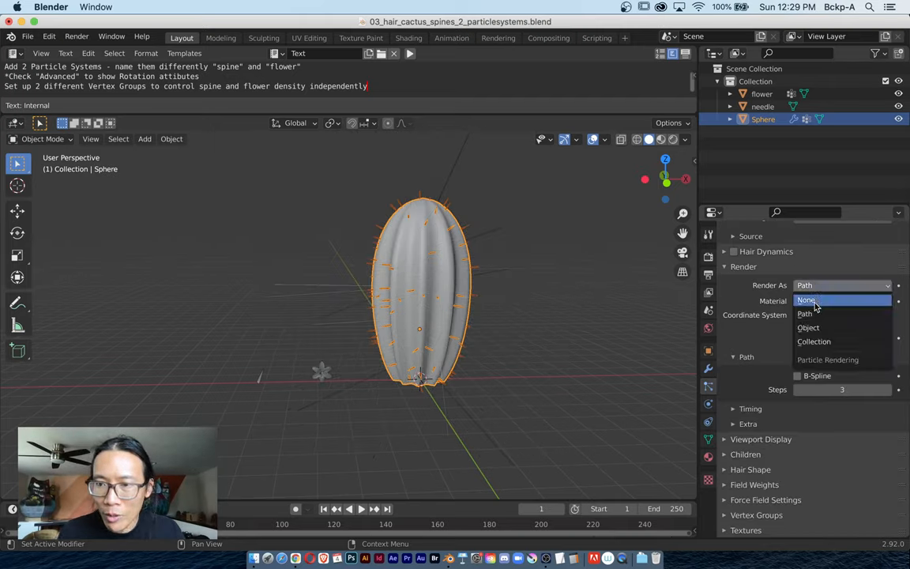
{"action": "left_click", "coordinate": [809, 327]}
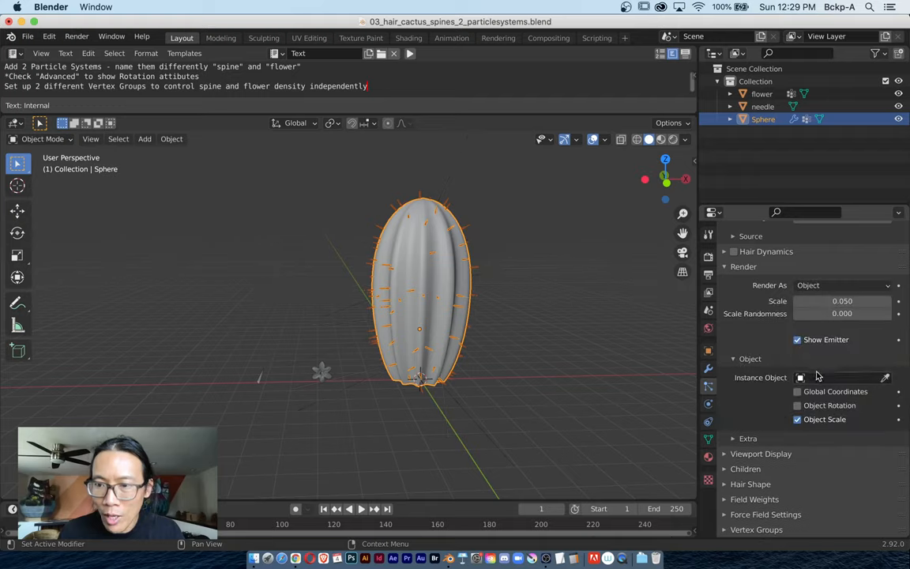
{"action": "left_click", "coordinate": [800, 378]}
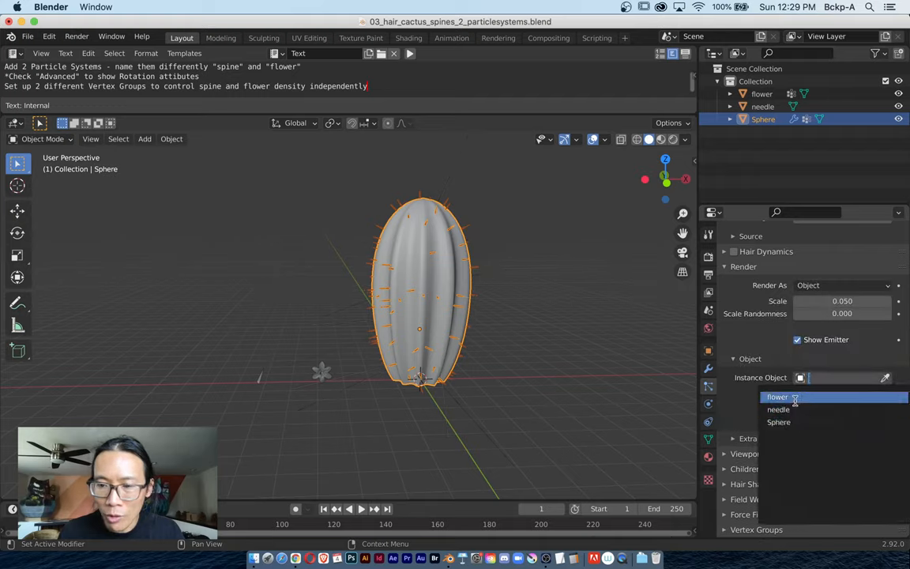
{"action": "left_click", "coordinate": [777, 396]}
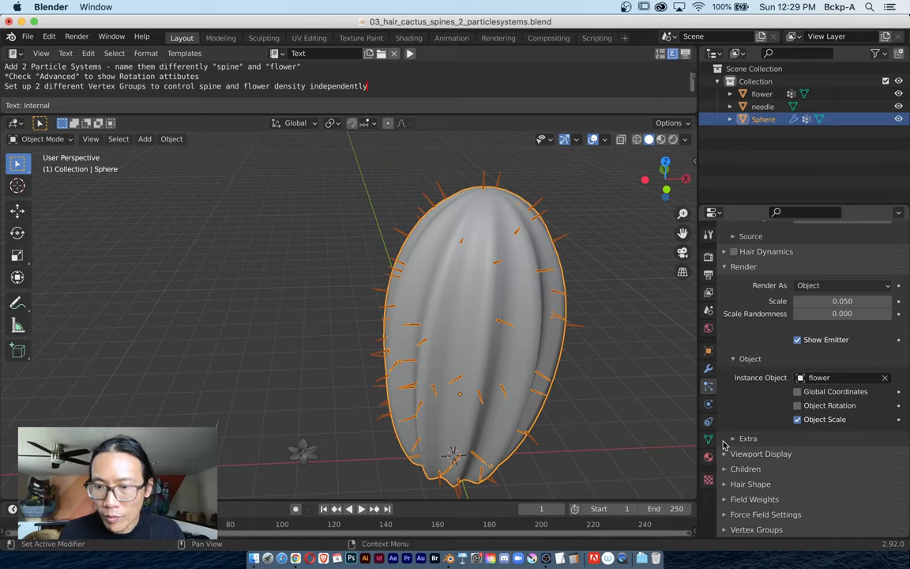
{"action": "left_click", "coordinate": [736, 437]}
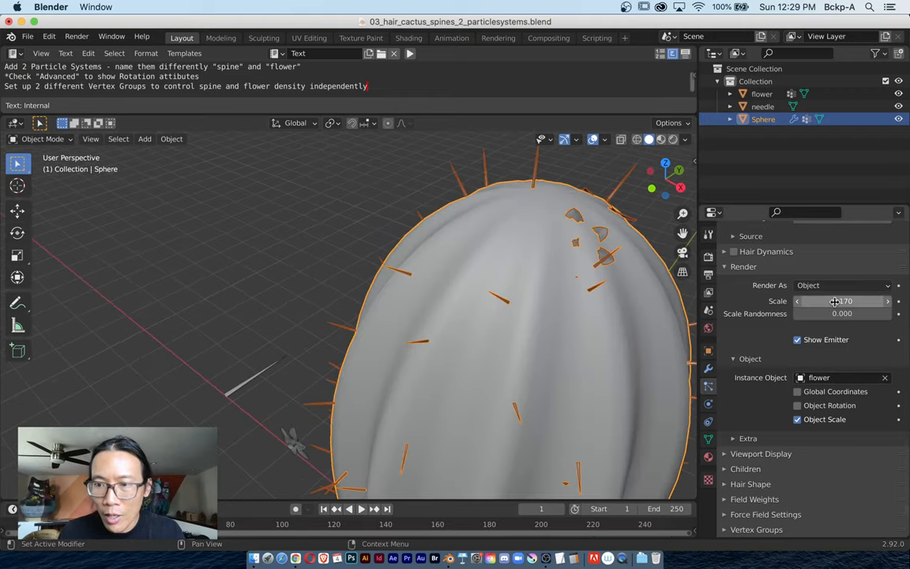
{"action": "left_click_drag", "start_coordinate": [841, 301], "coordinate": [861, 300]}
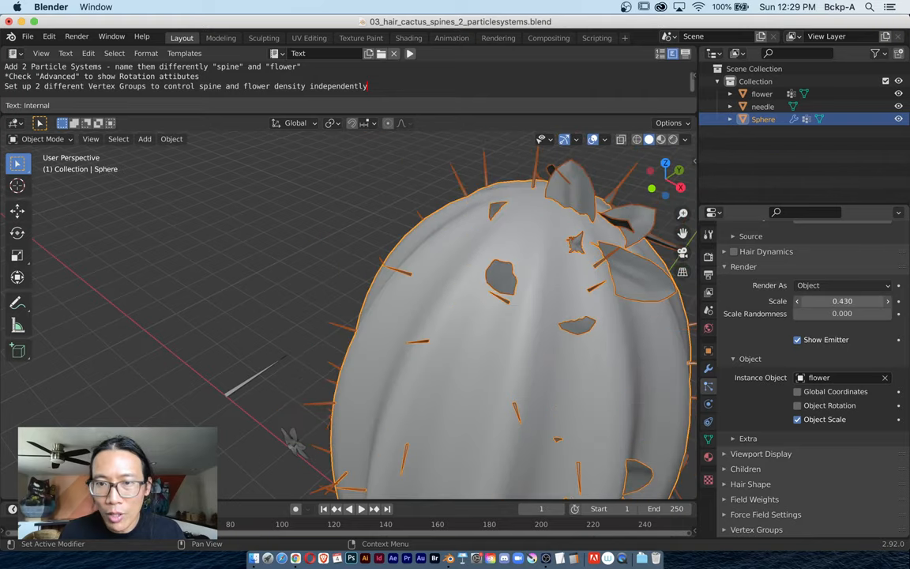
{"action": "left_click_drag", "start_coordinate": [842, 300], "coordinate": [843, 300]}
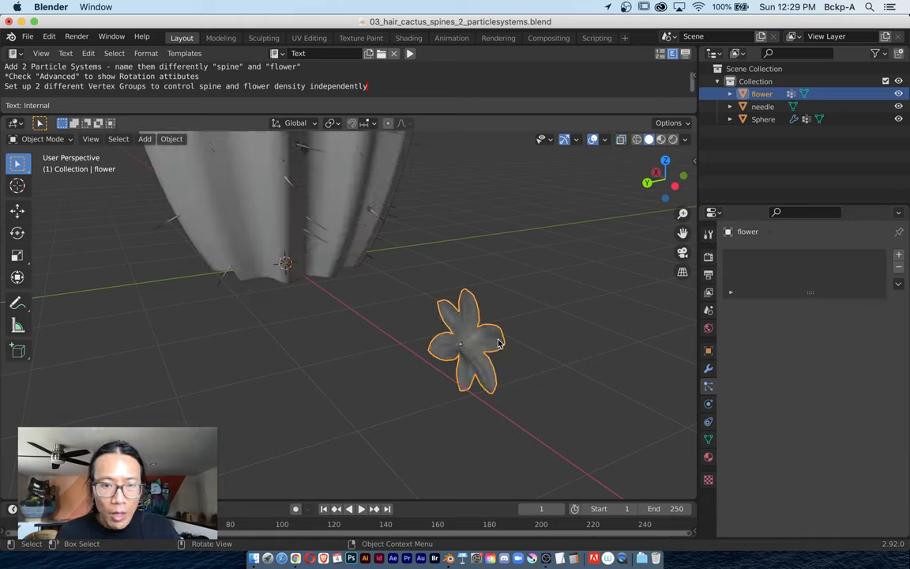
- Edit the flower mesh geometry so instances lie flat on the cactus surface
{"action": "key", "text": "Tab"}
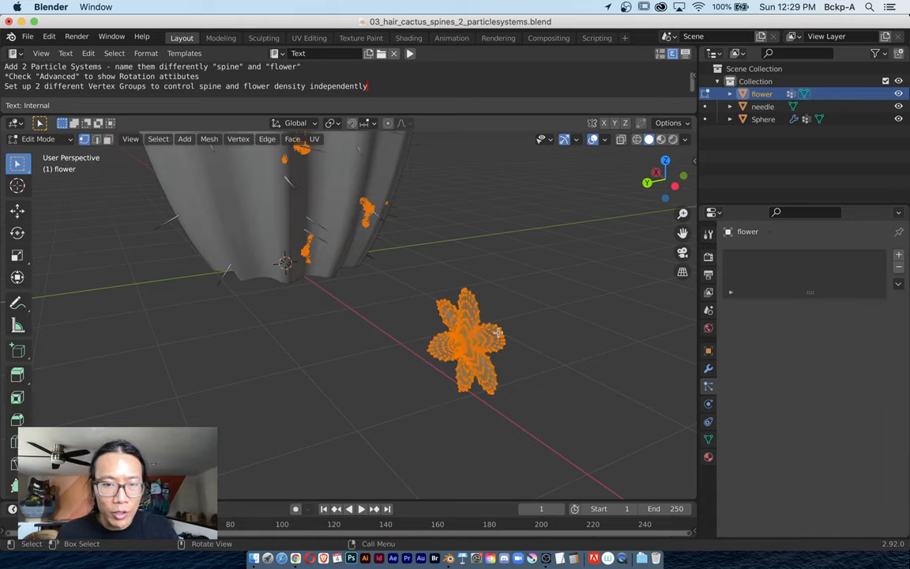
{"action": "mouse_move", "coordinate": [506, 329]}
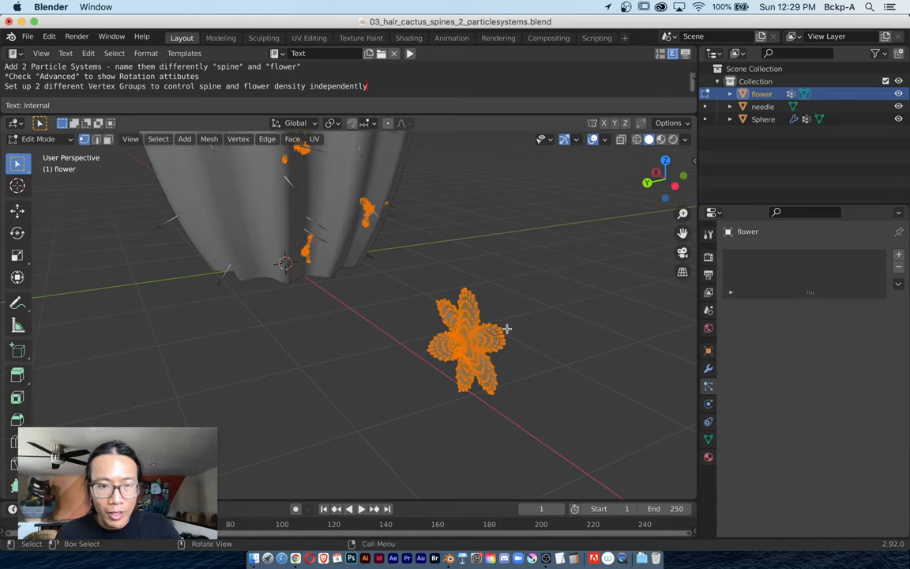
{"action": "key", "text": "g"}
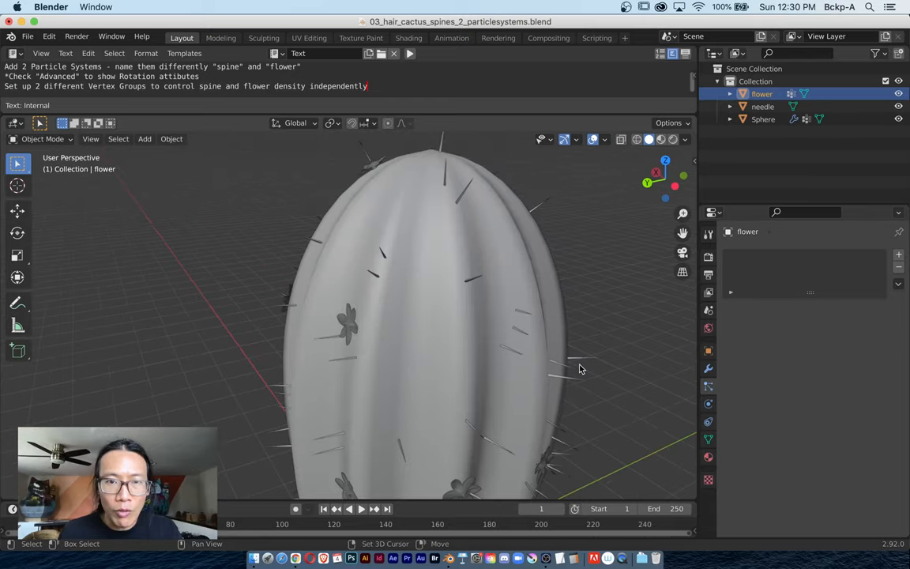
- Orbit the viewport to inspect the flowers clustered on the cactus top
{"action": "left_click_drag", "start_coordinate": [582, 370], "coordinate": [452, 367]}
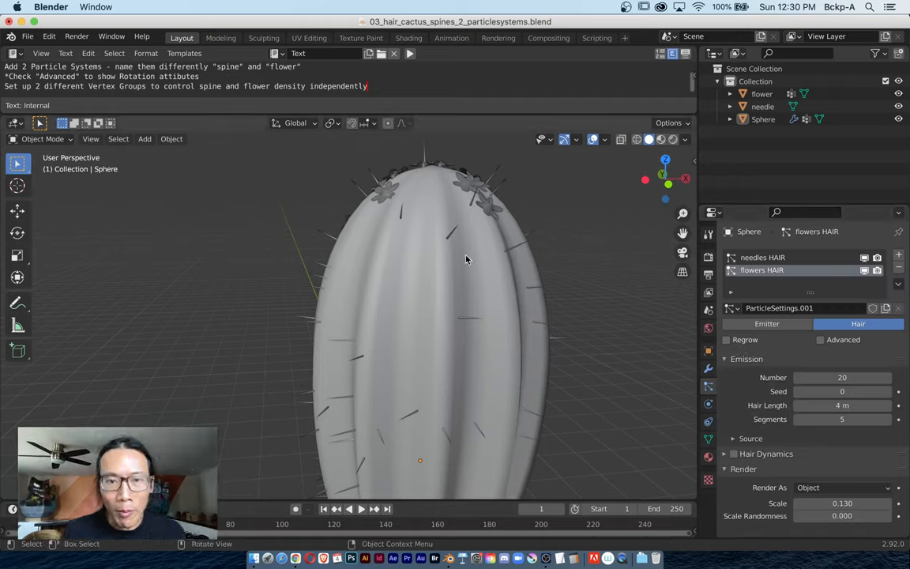
{"action": "mouse_move", "coordinate": [451, 261]}
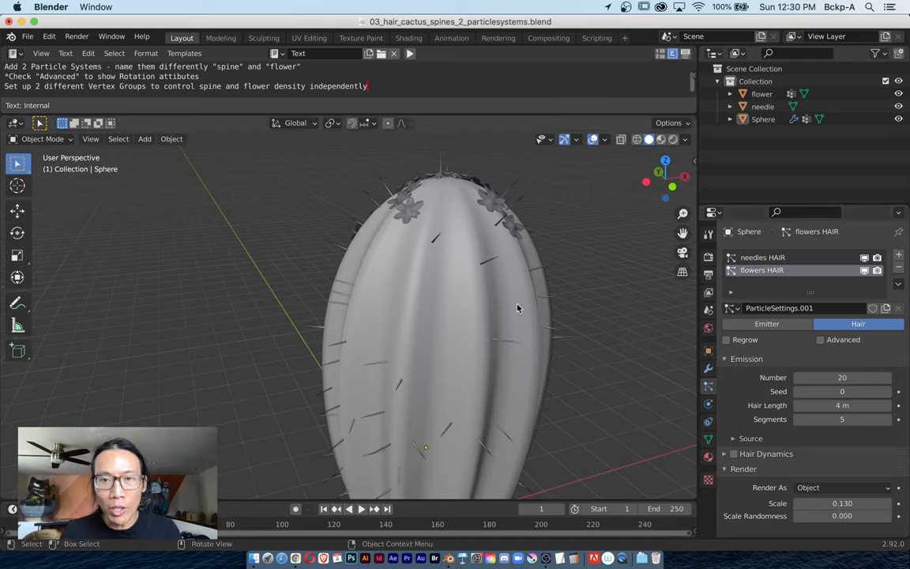
{"action": "mouse_move", "coordinate": [534, 282]}
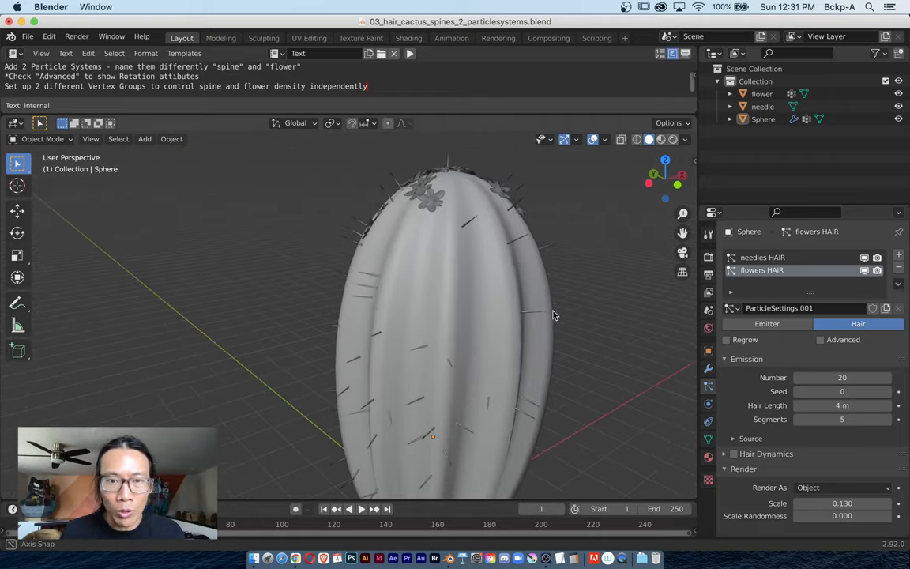
{"action": "left_click_drag", "start_coordinate": [553, 316], "coordinate": [508, 335]}
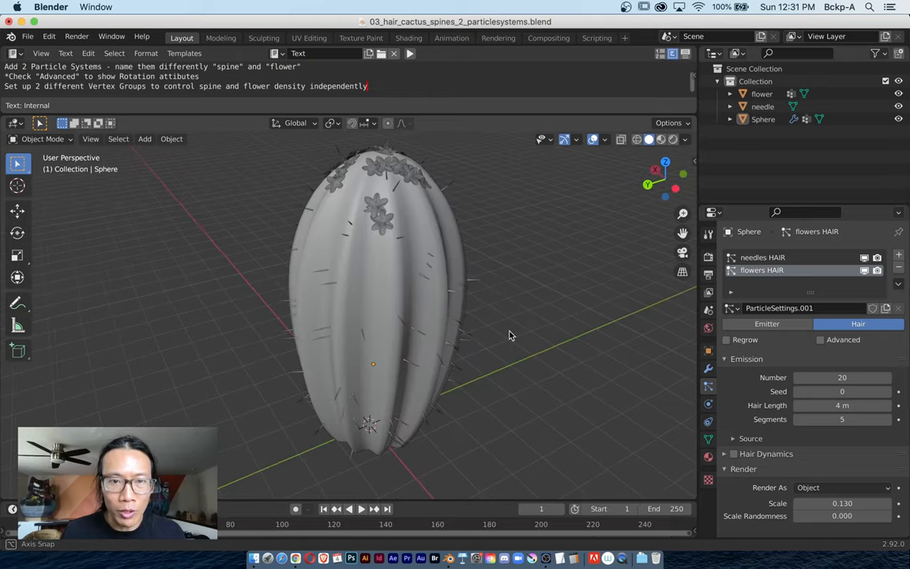
{"action": "left_click_drag", "start_coordinate": [509, 335], "coordinate": [506, 196]}
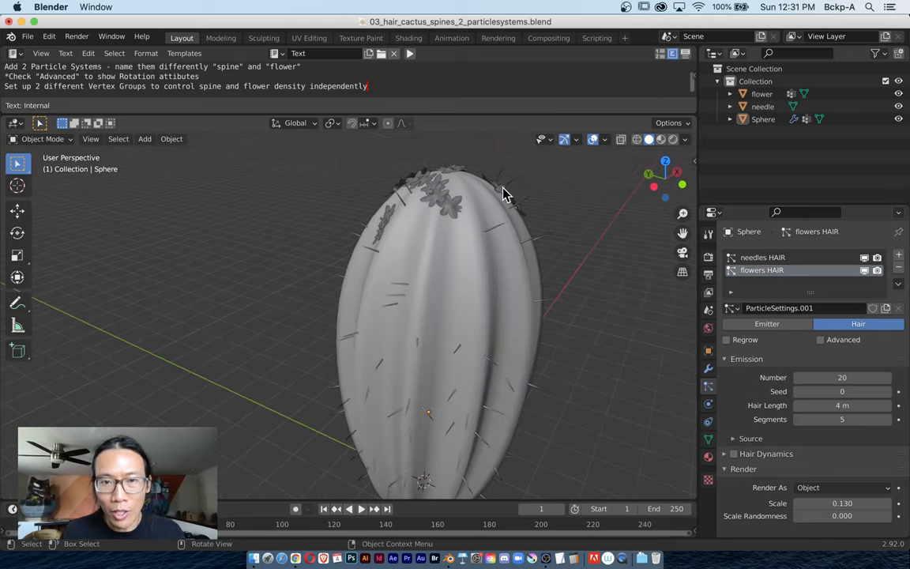